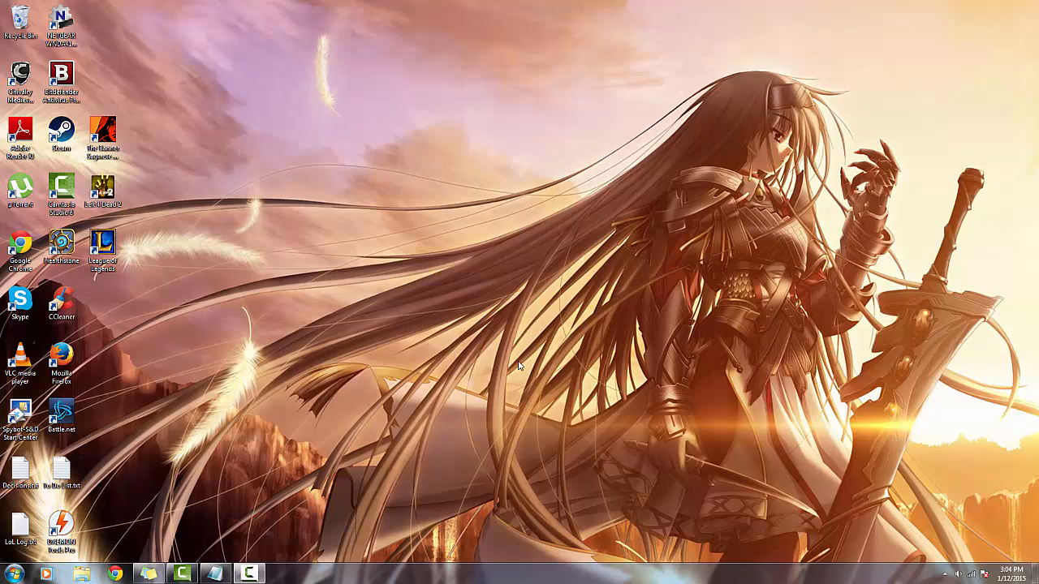
mouse_move(528, 363)
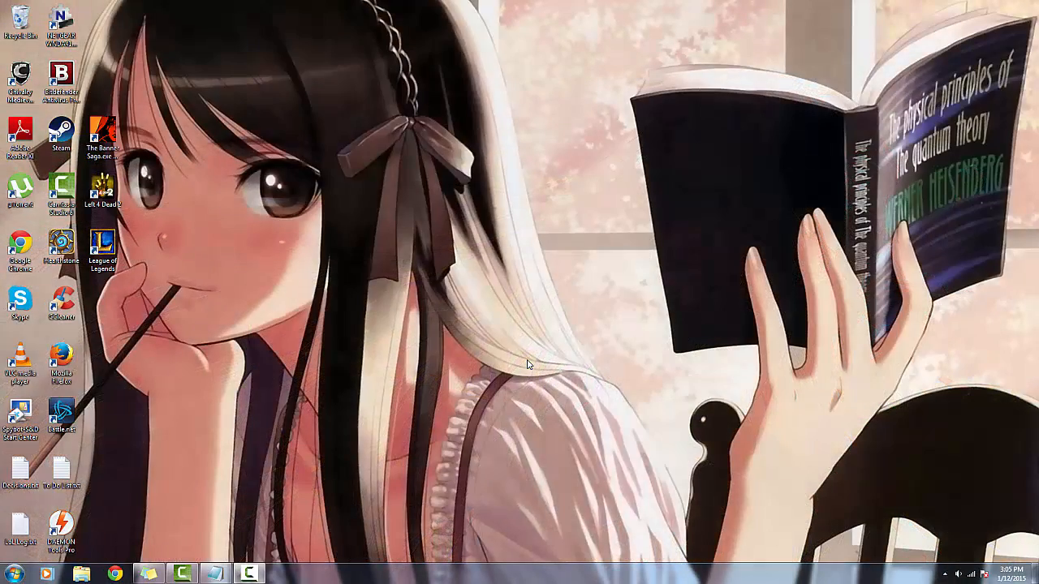
mouse_move(271, 258)
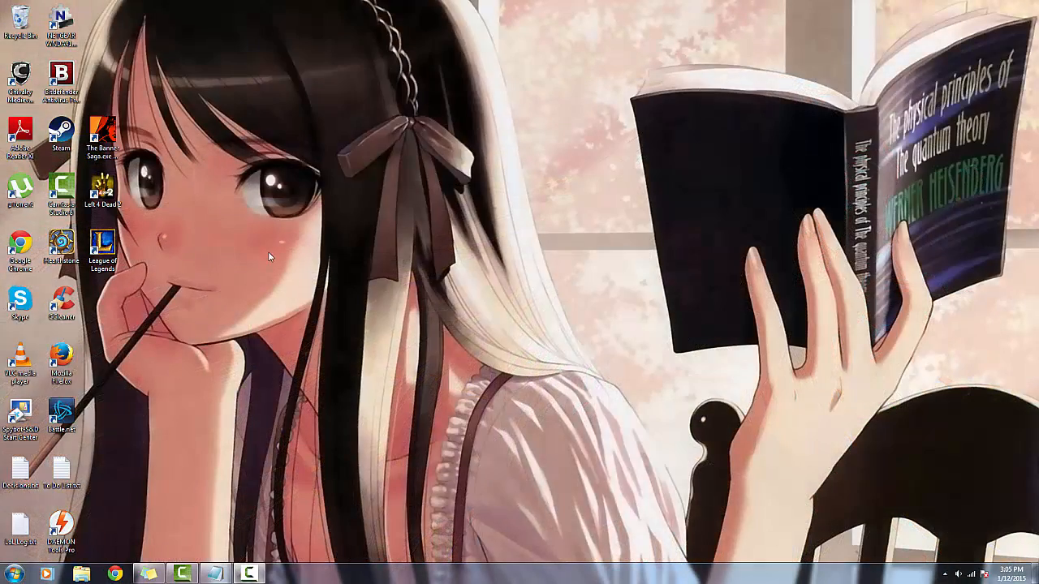
mouse_move(329, 337)
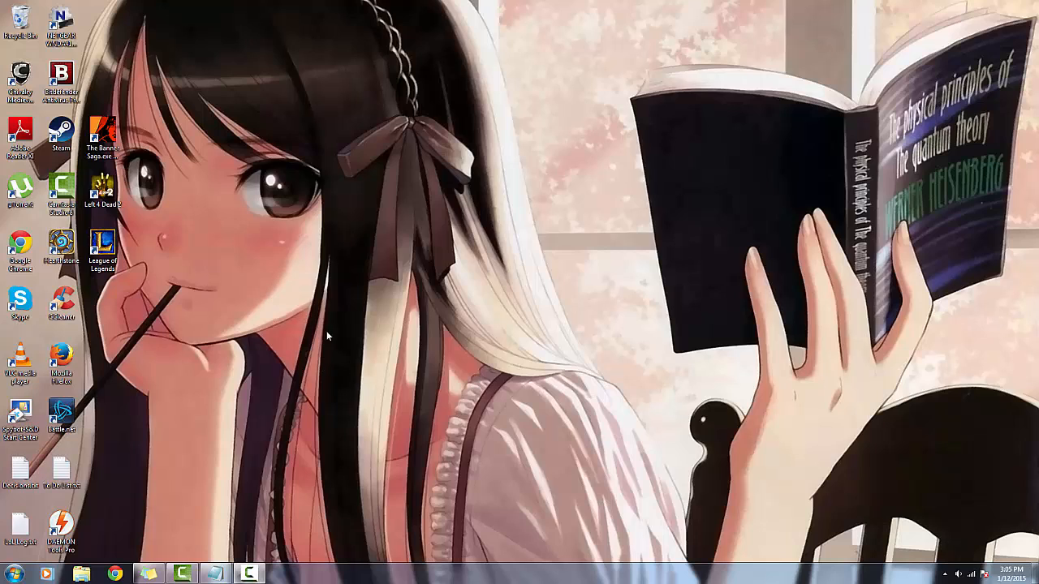
mouse_move(422, 386)
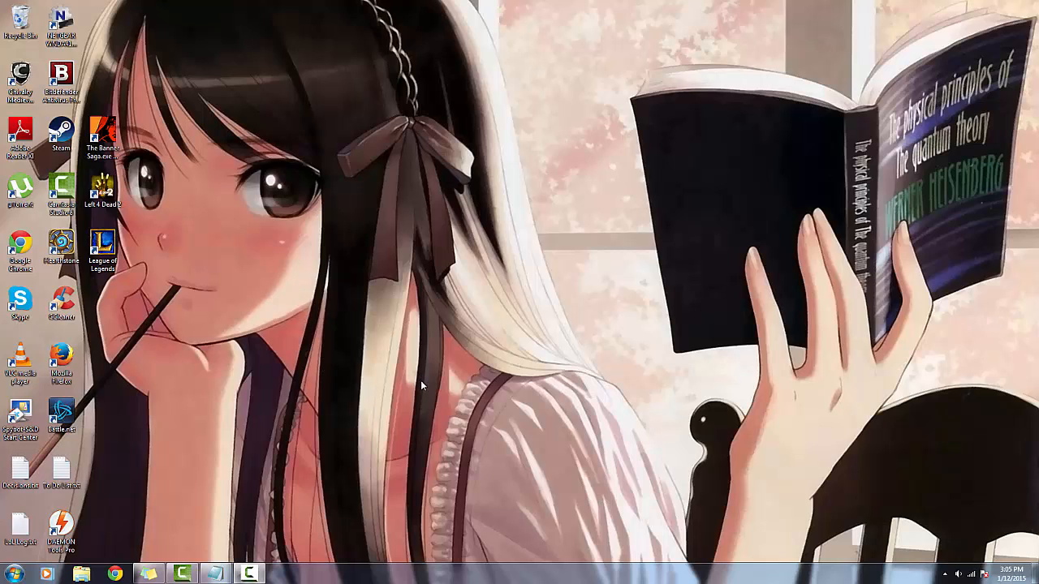
mouse_move(411, 405)
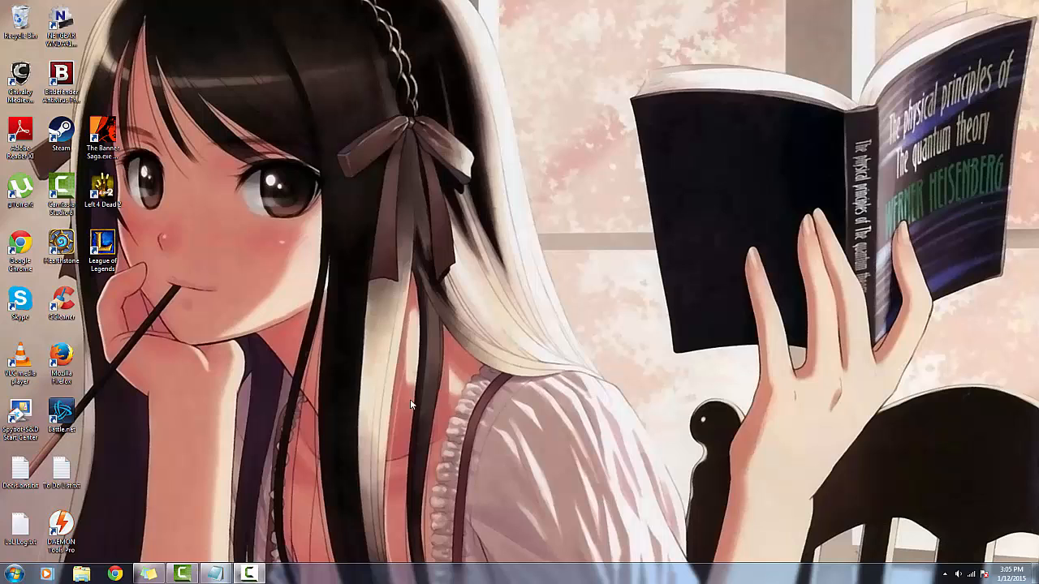
mouse_move(339, 427)
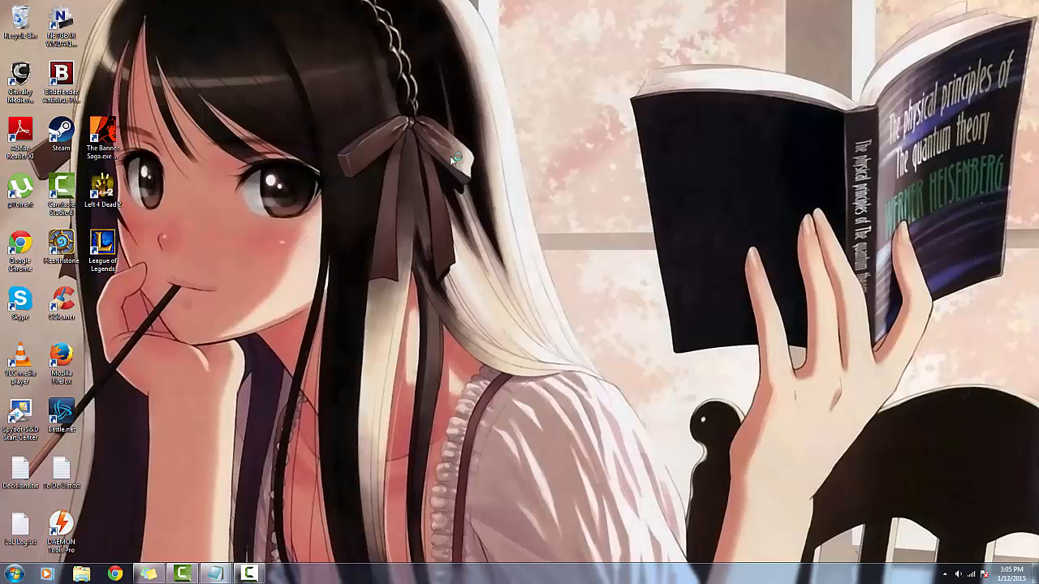
Step: Launch League of Legends, save Latin America North as the region, and close the launcher
double_click(103, 244)
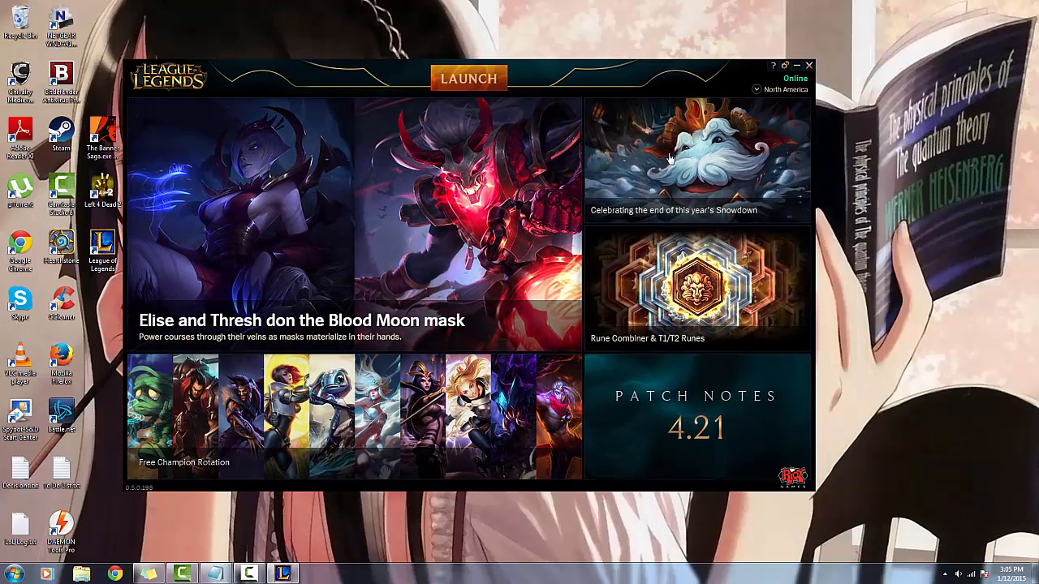
left_click(784, 90)
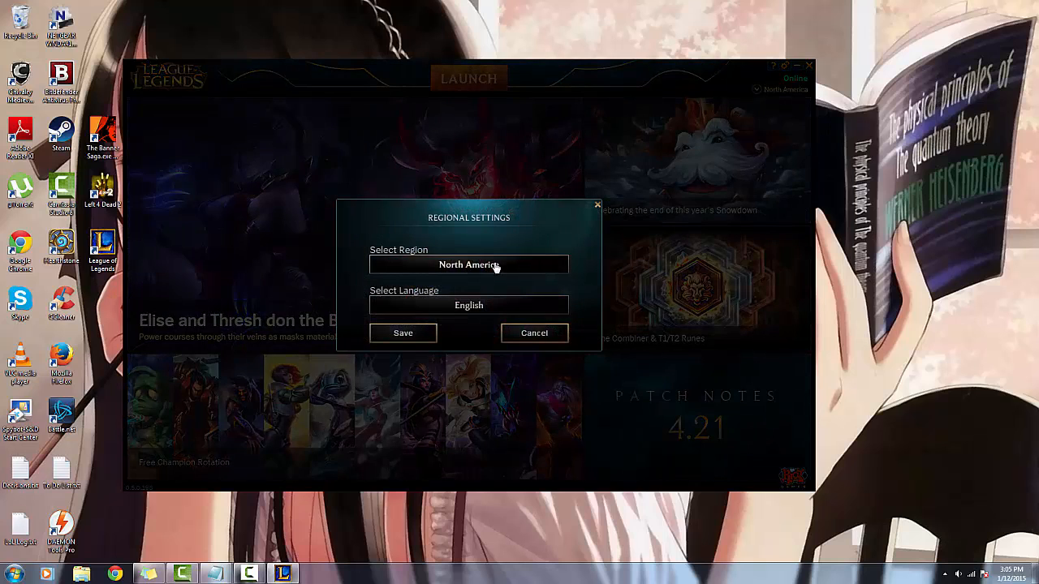
left_click(468, 265)
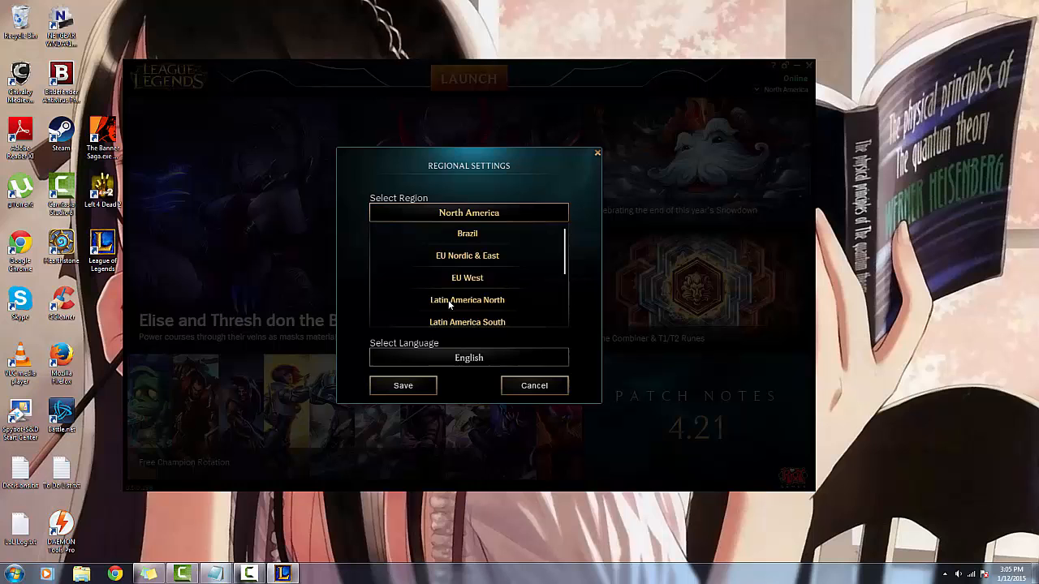
left_click(468, 299)
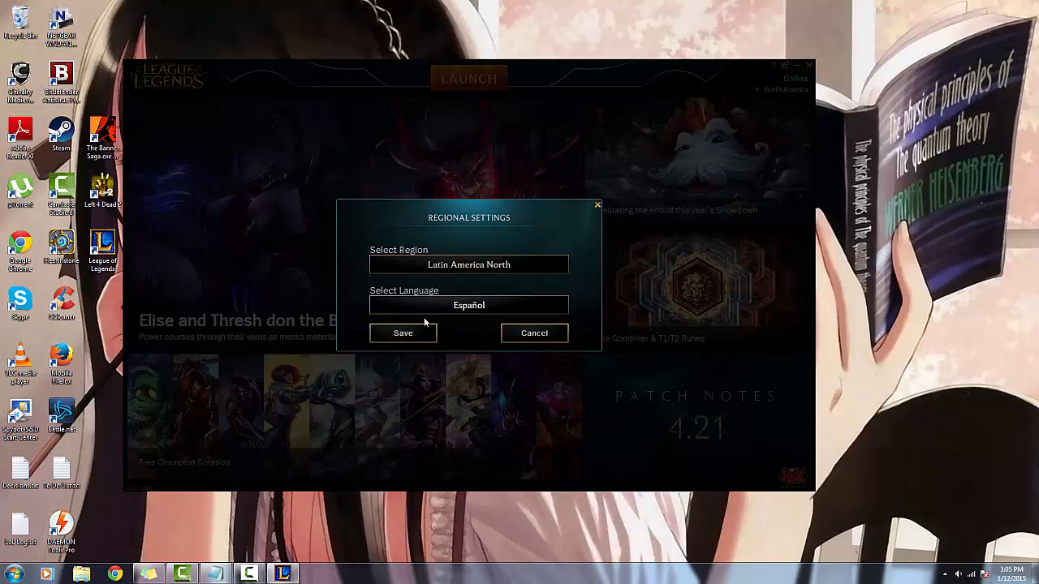
left_click(403, 333)
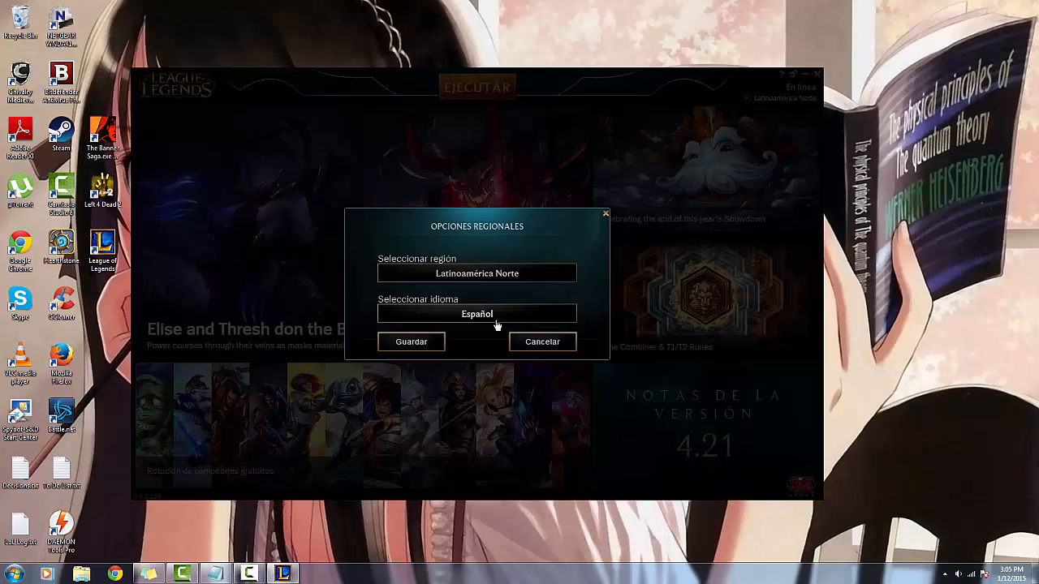
mouse_move(486, 315)
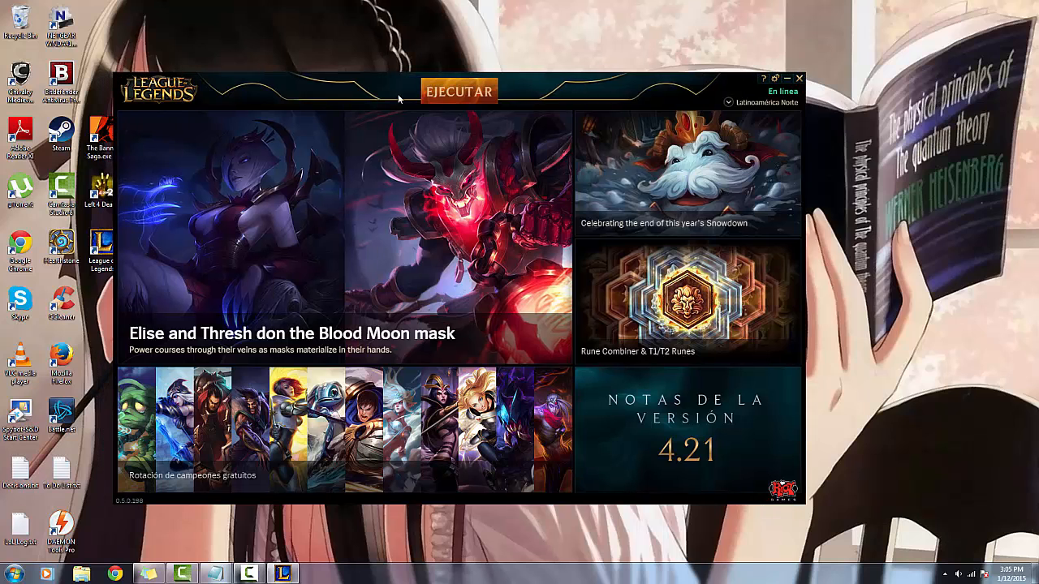
left_click(799, 78)
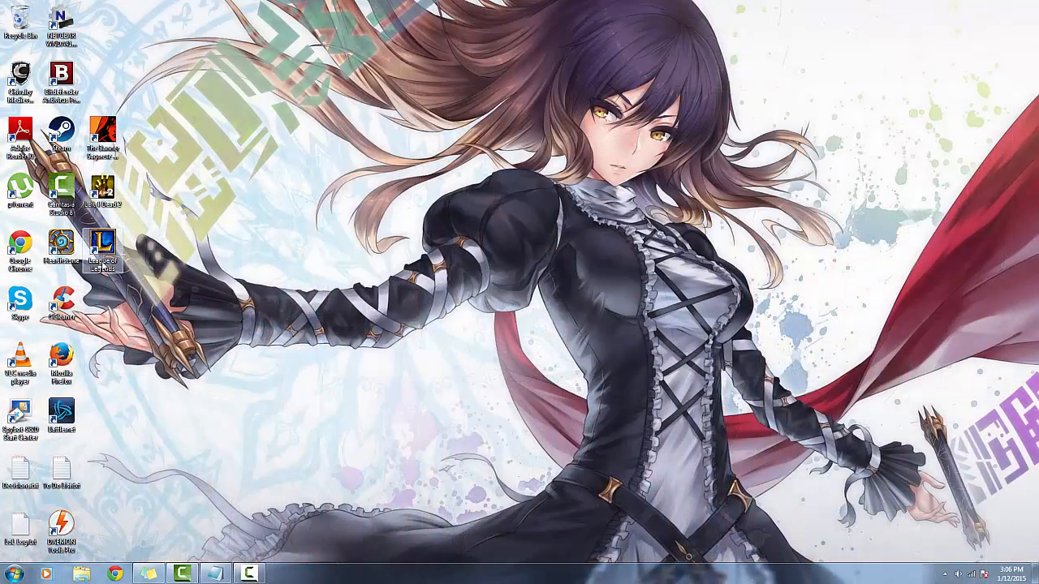
Step: Open the League of Legends shortcut's file location in Windows Explorer
left_click(103, 248)
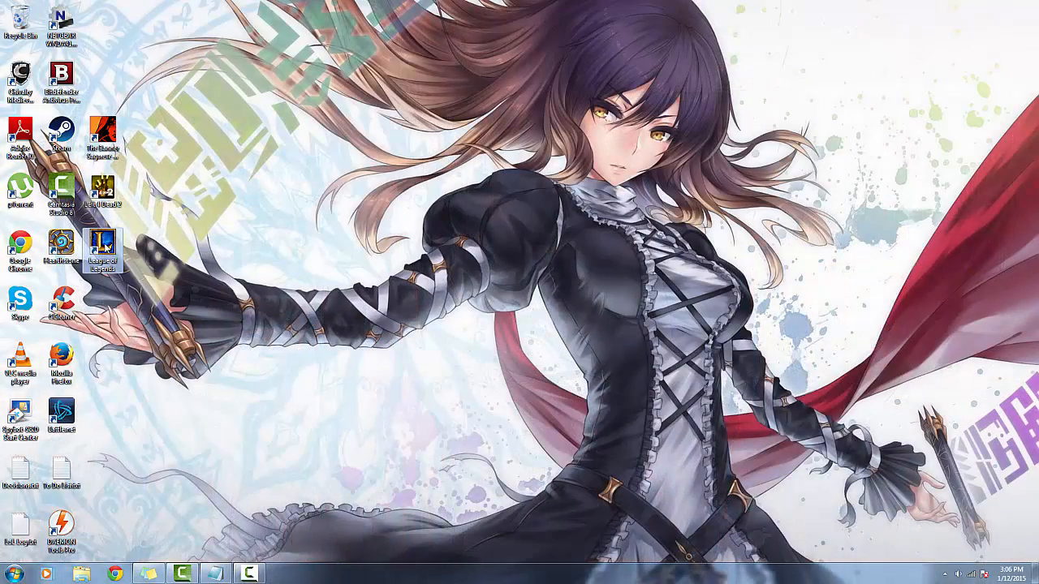
right_click(101, 248)
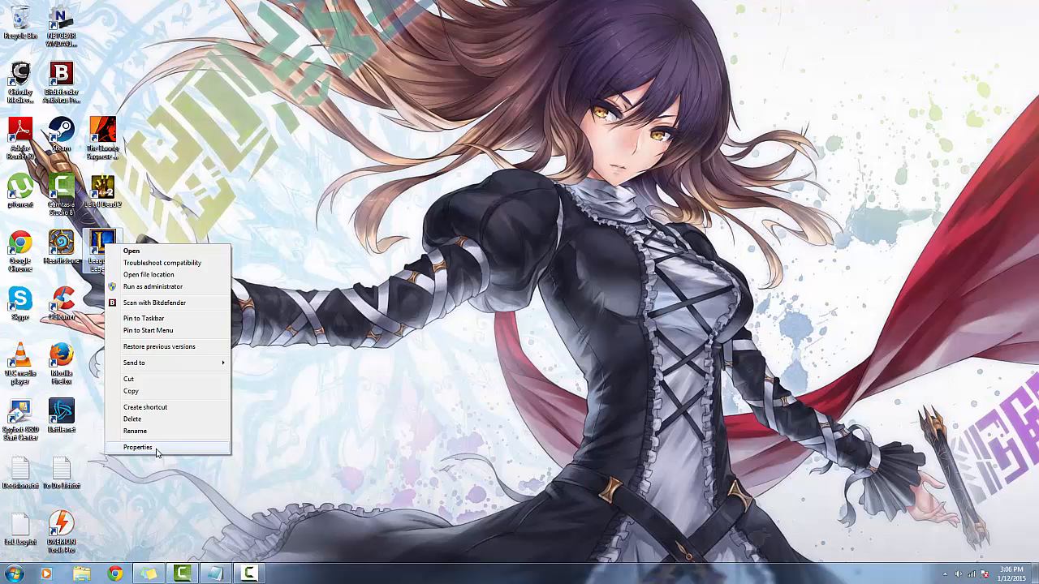
left_click(137, 447)
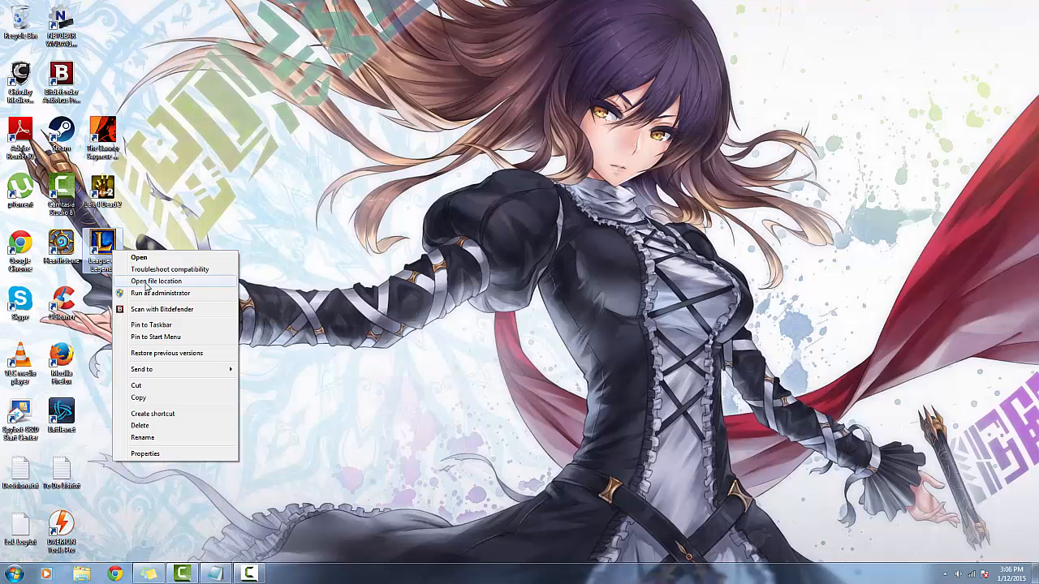
left_click(156, 281)
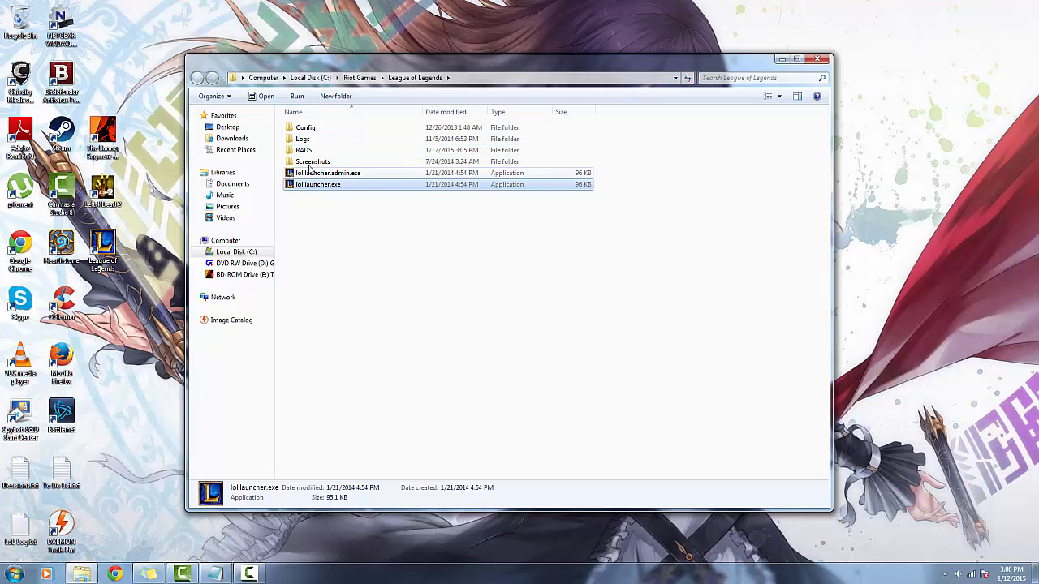
double_click(303, 151)
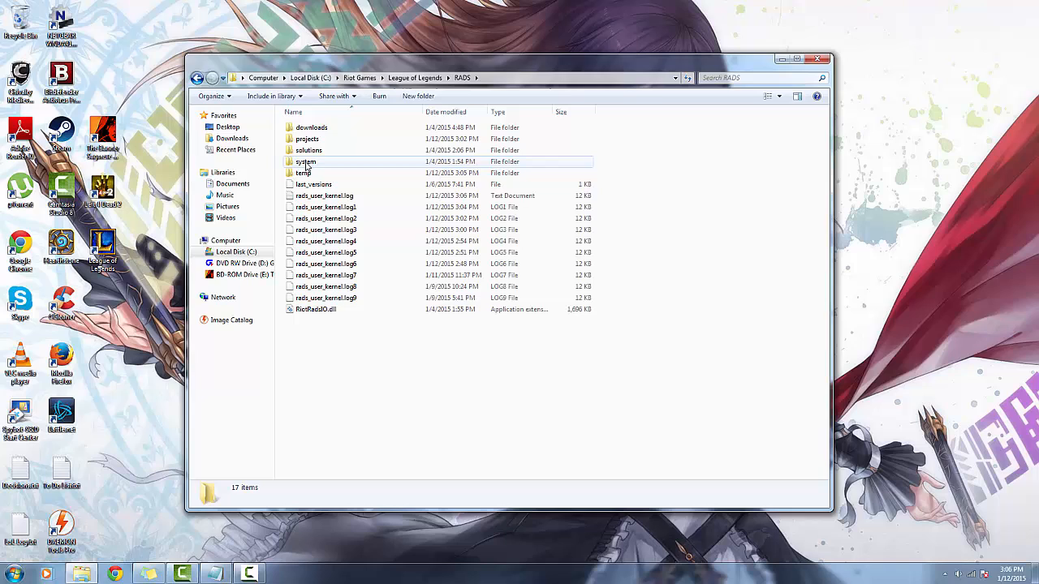
double_click(306, 162)
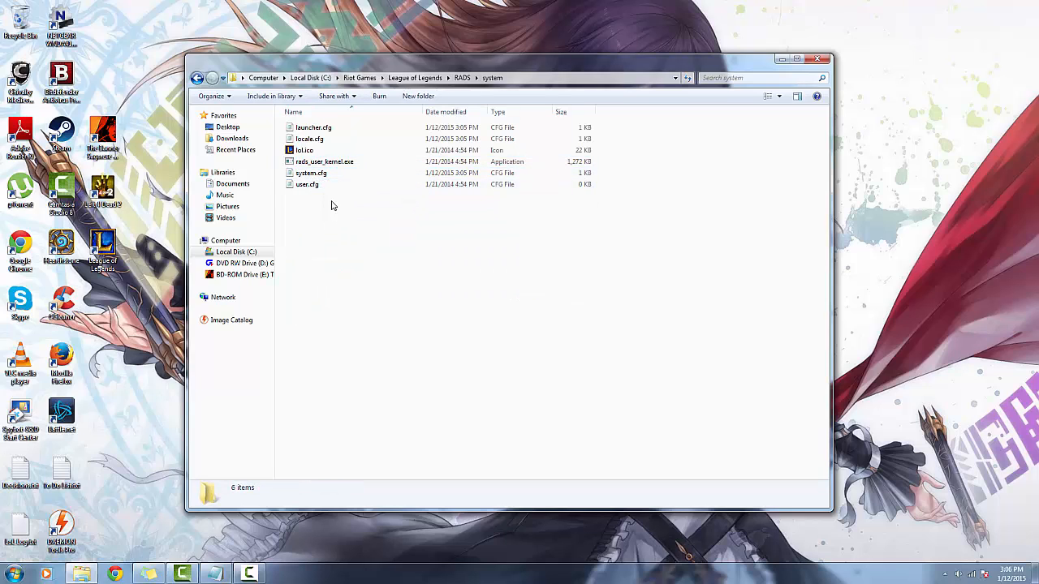
left_click(307, 184)
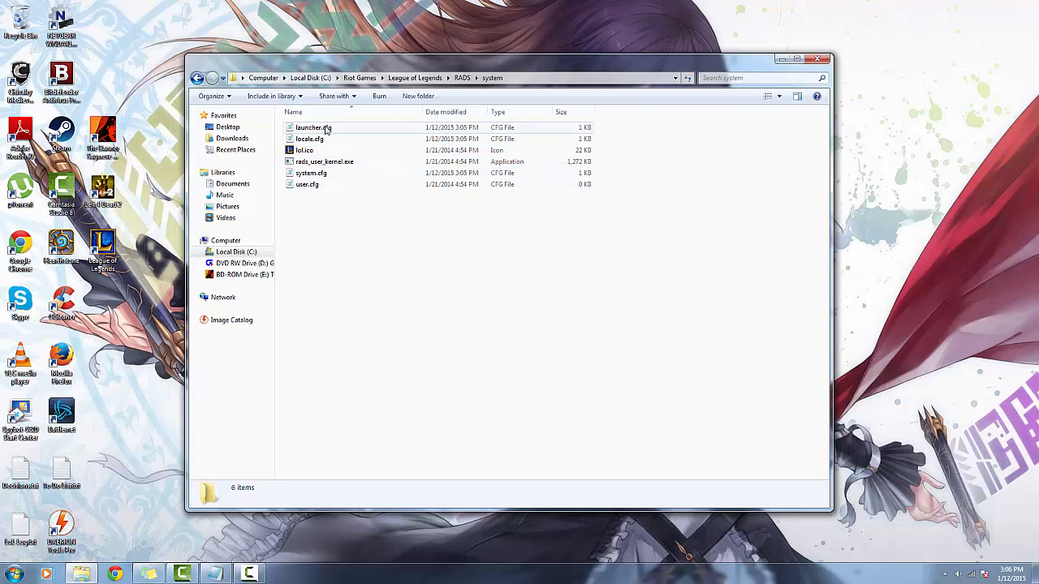
double_click(309, 139)
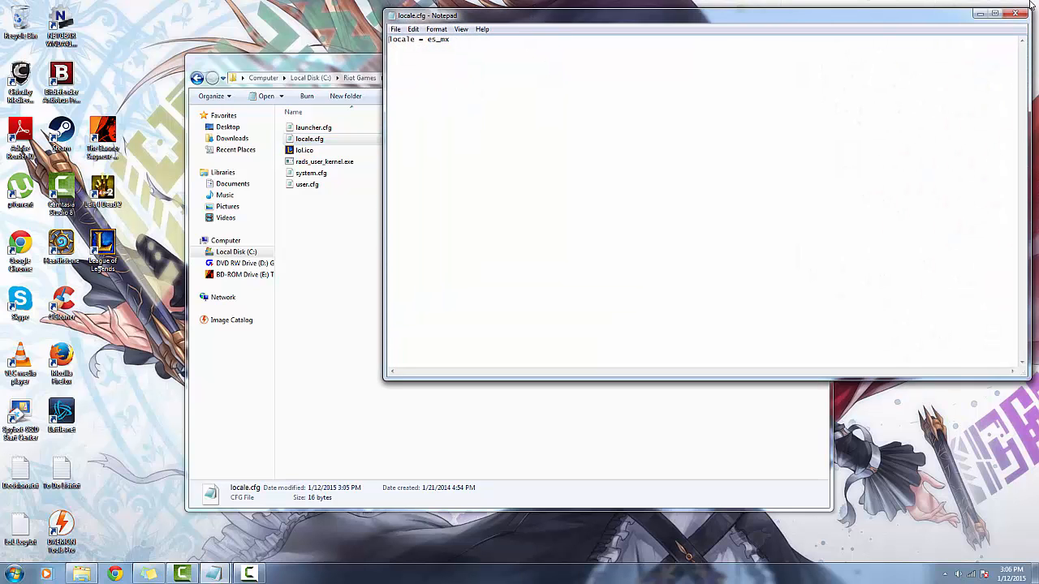
left_click(1015, 15)
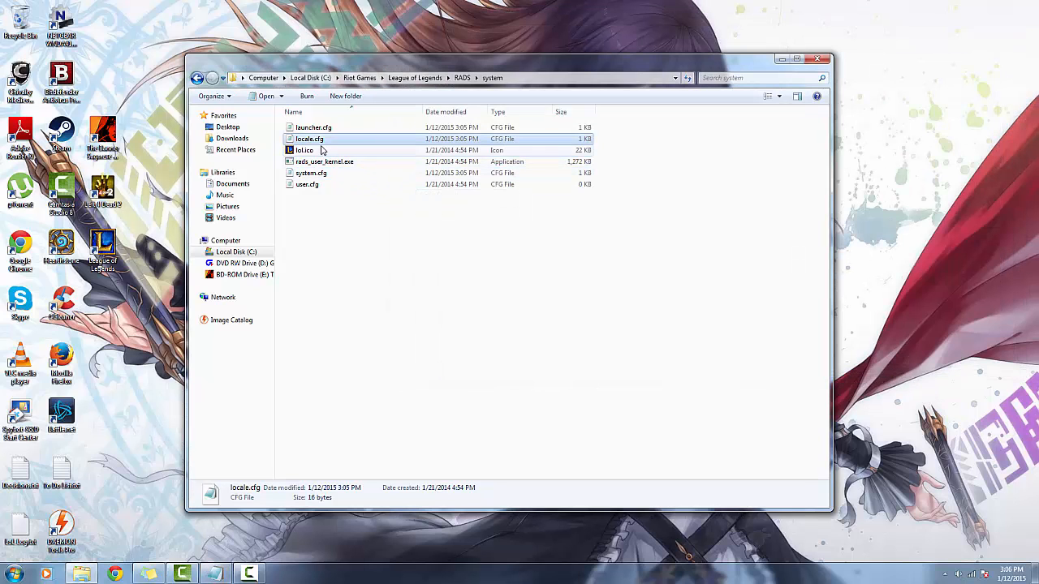
right_click(309, 139)
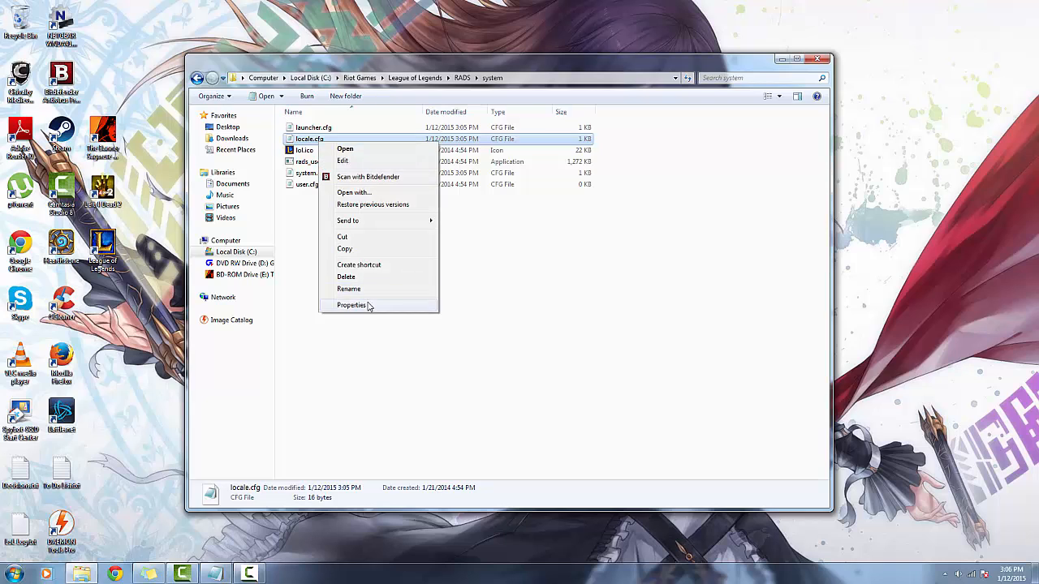
left_click(351, 304)
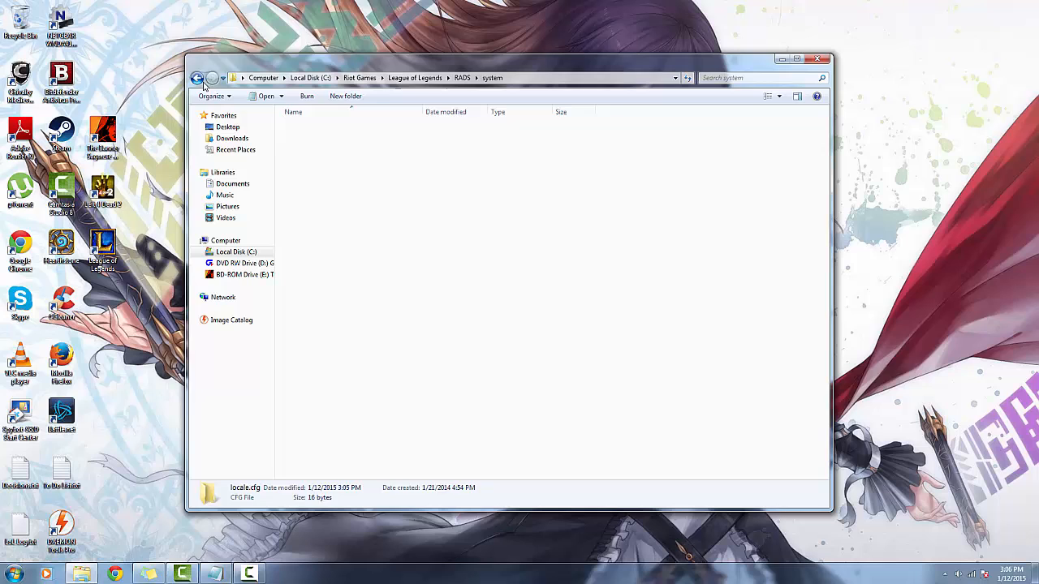
left_click(197, 78)
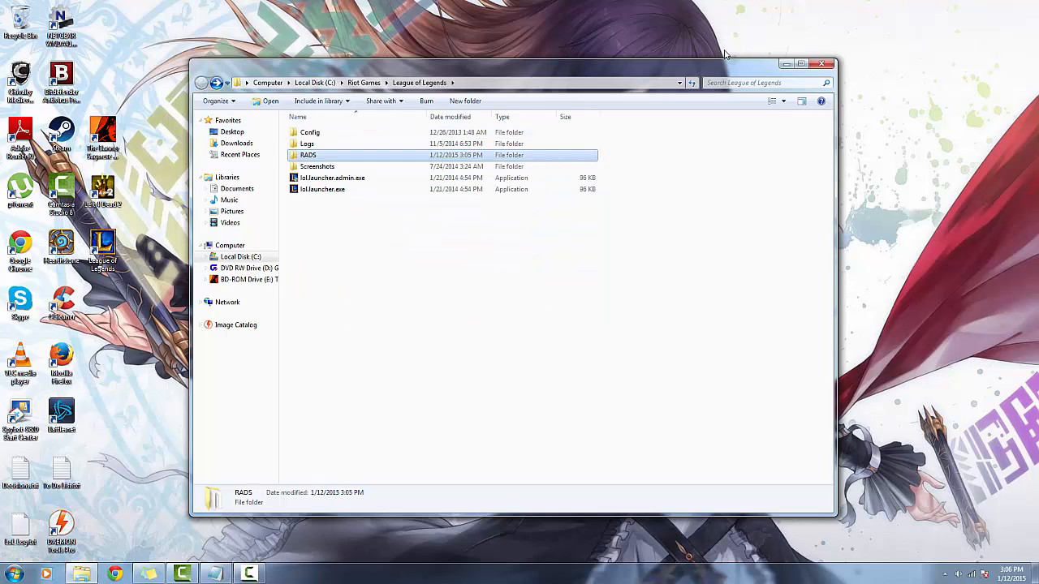
Step: Browse into RADS\projects\lol_patcher\managedfiles\0.0.0.0 and scroll down to regions.txt
double_click(308, 155)
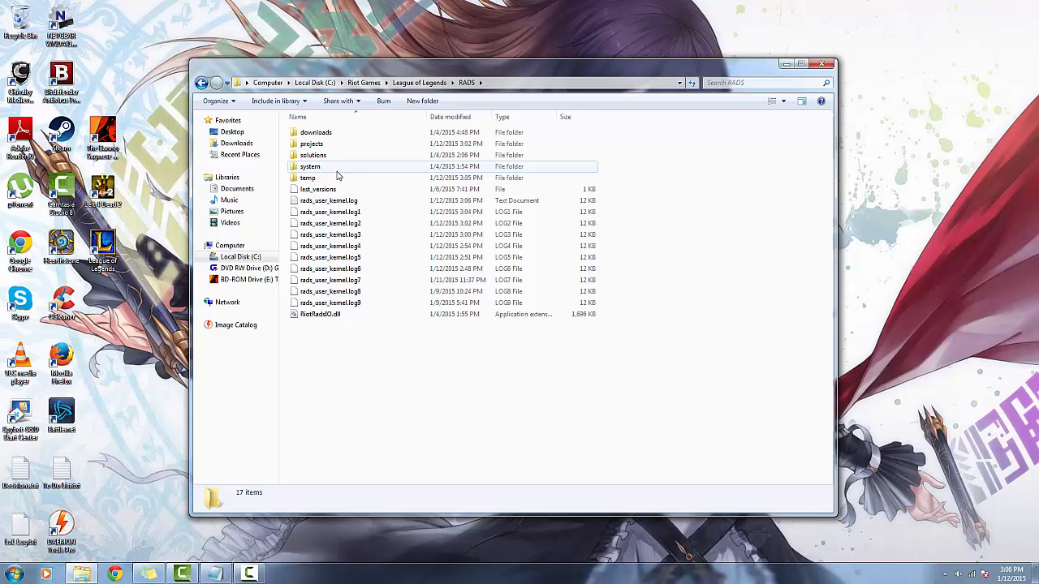
double_click(312, 144)
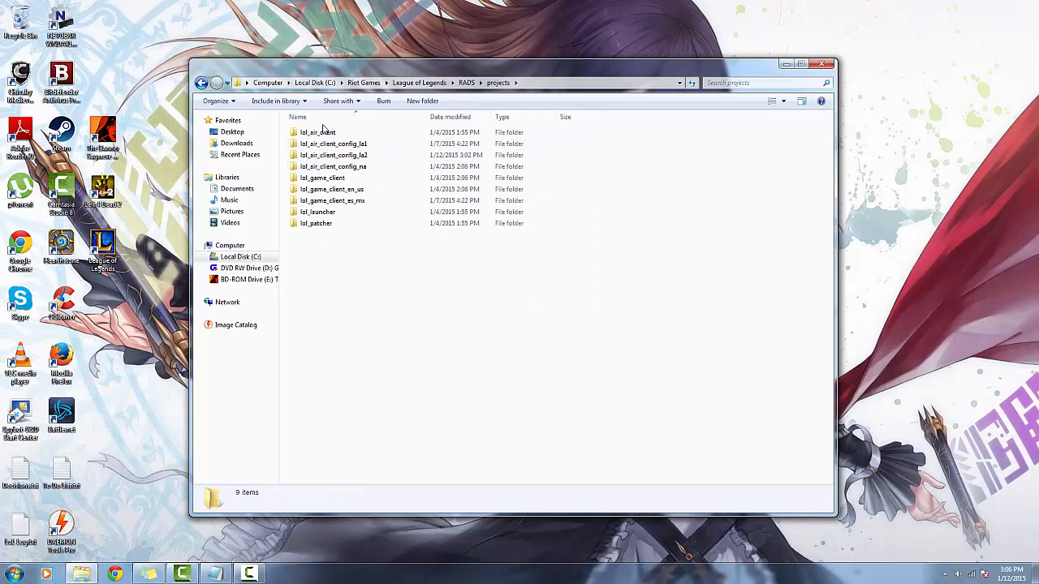
mouse_move(317, 223)
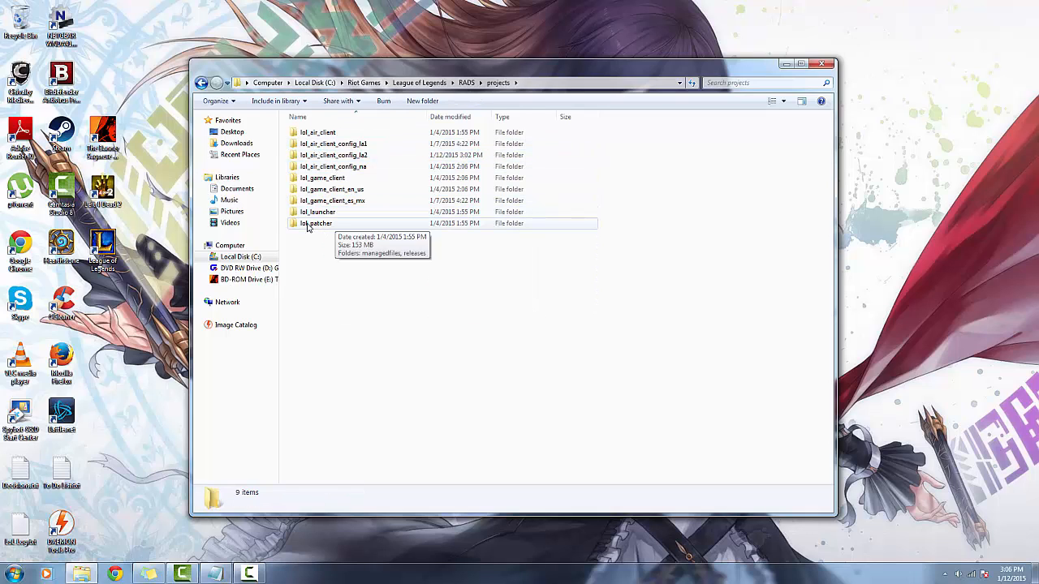
double_click(317, 223)
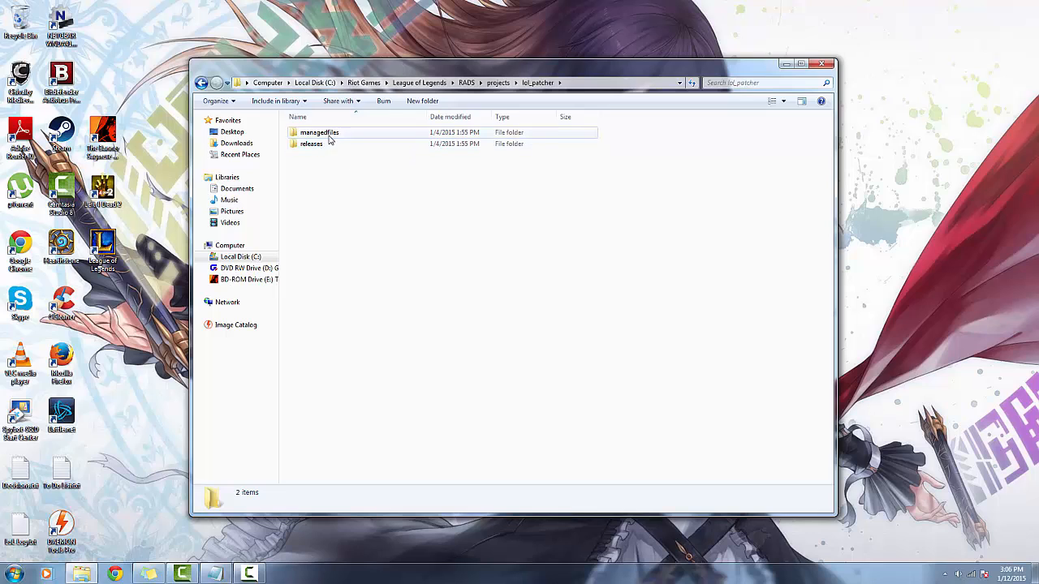
double_click(319, 133)
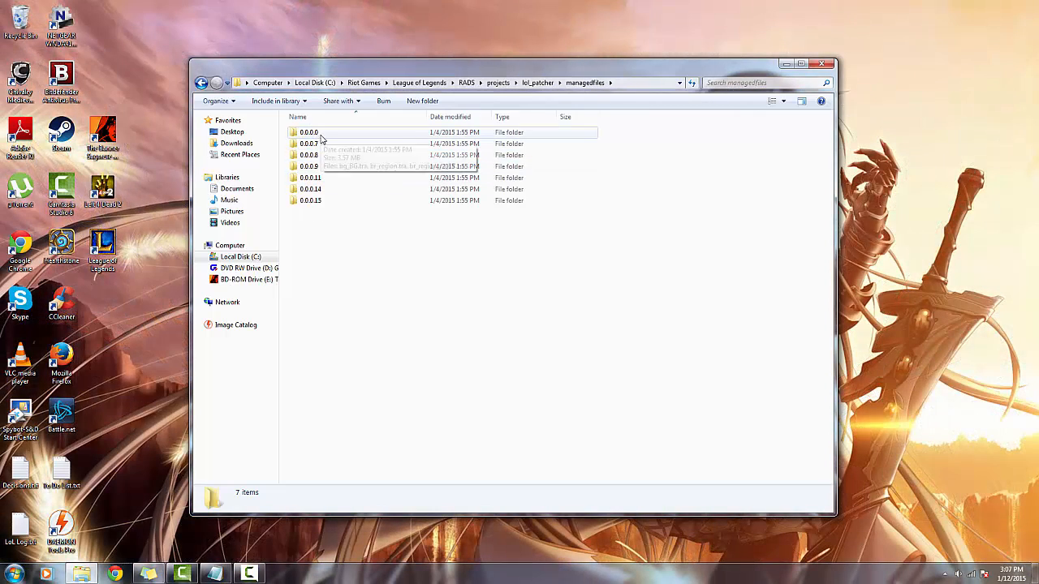
double_click(309, 133)
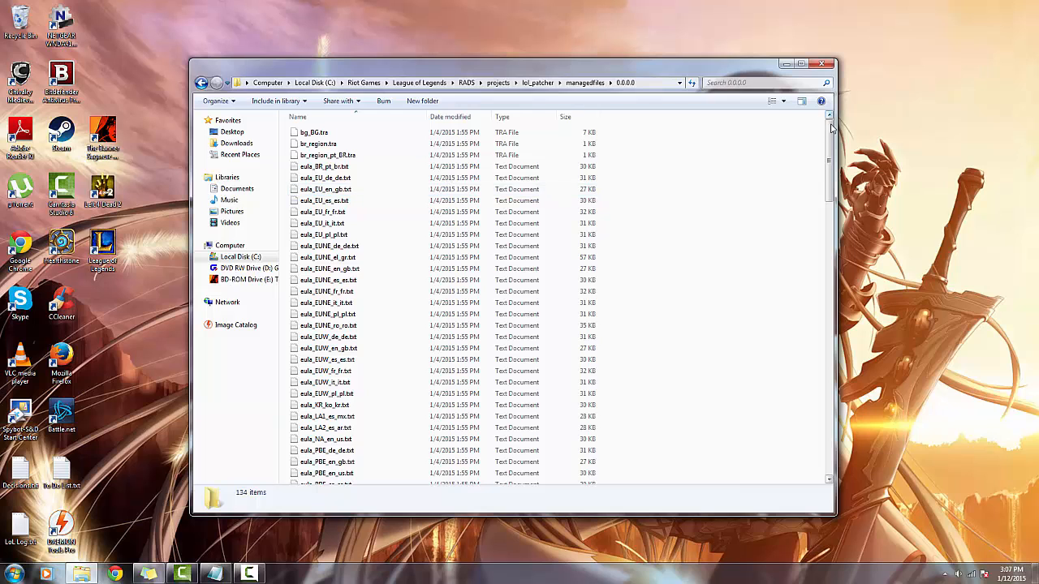
scroll("down", 3)
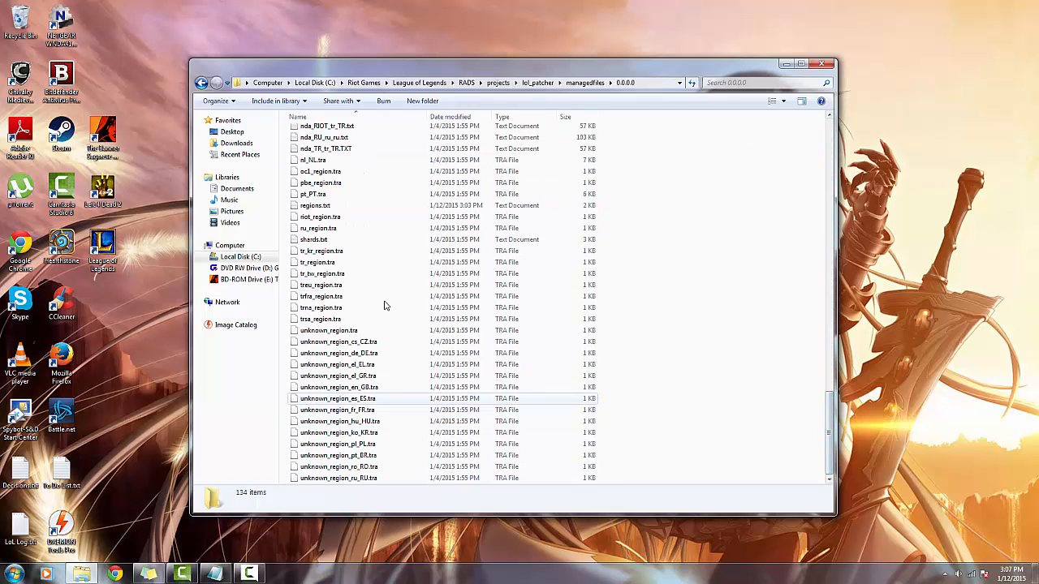
left_click(322, 273)
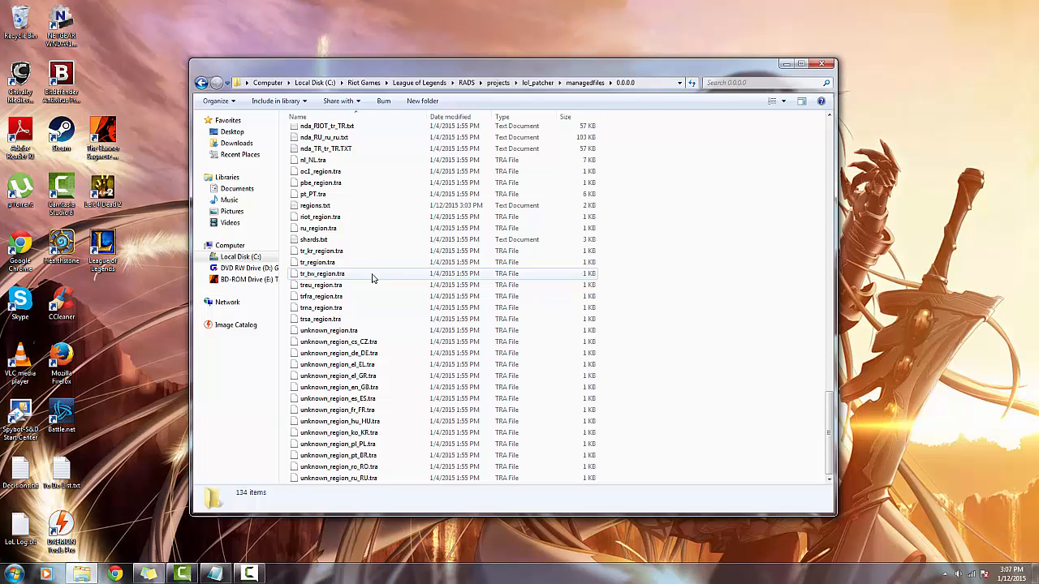
mouse_move(319, 217)
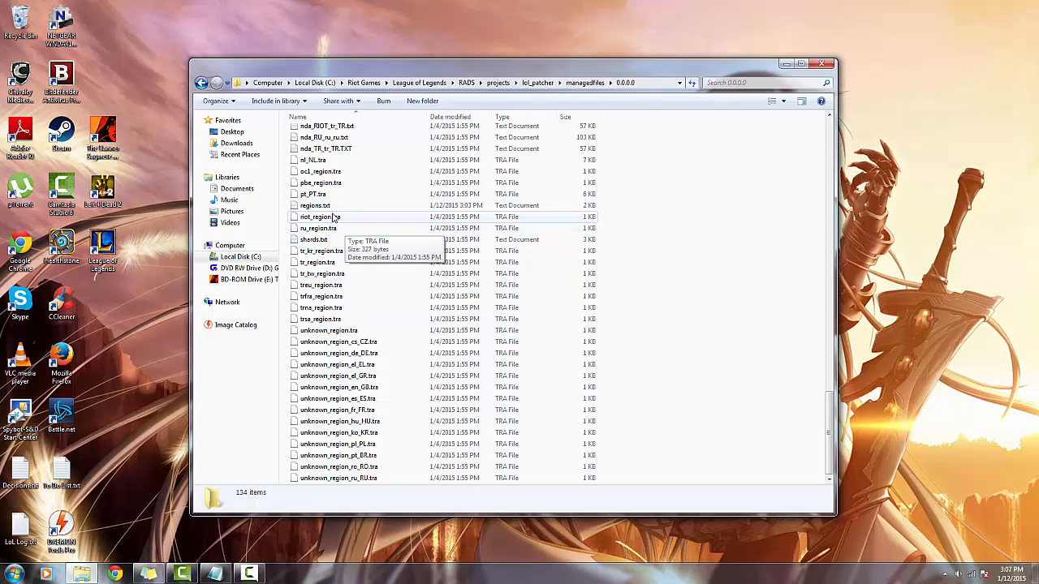
mouse_move(315, 206)
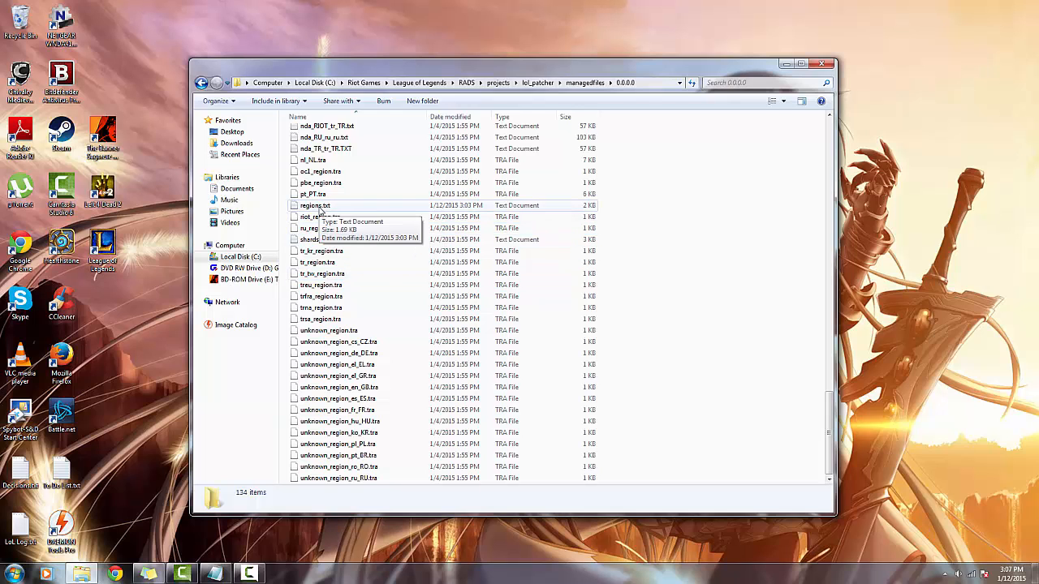
Step: Open regions.txt in a maximized Notepad and add en_US after es_MX on the la1 line
double_click(314, 205)
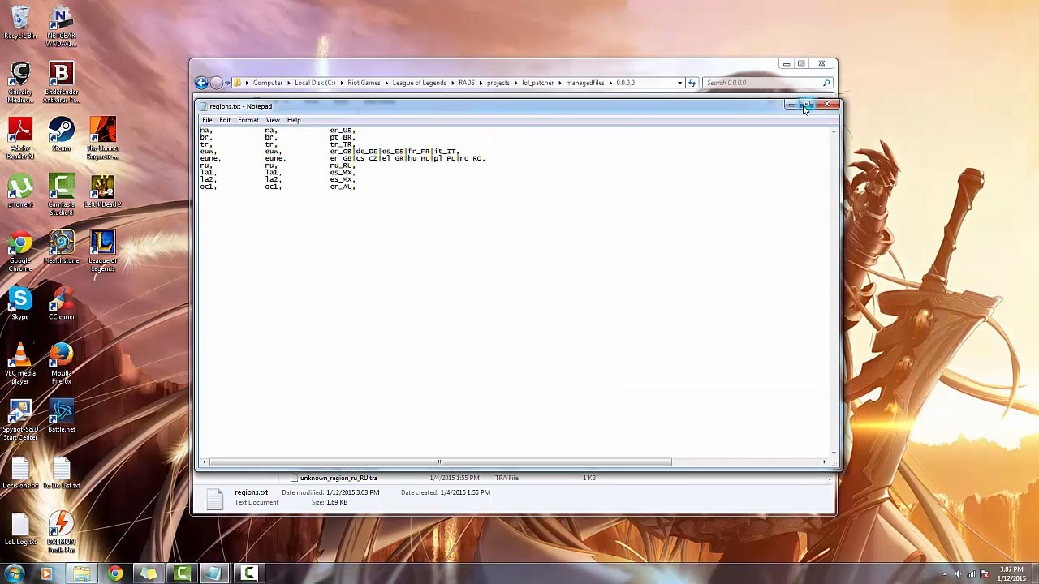
left_click(807, 106)
type("|")
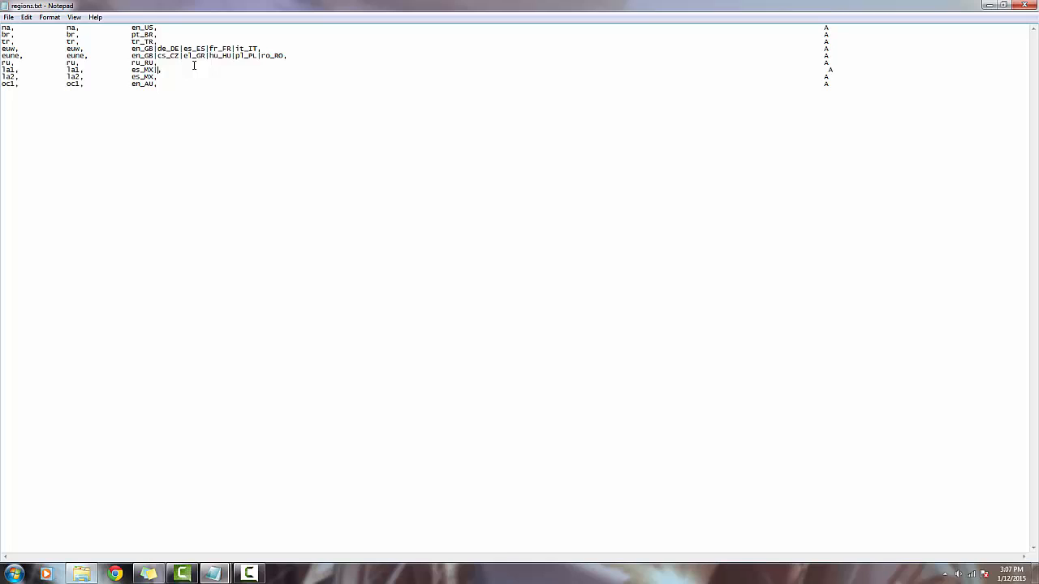
type("en")
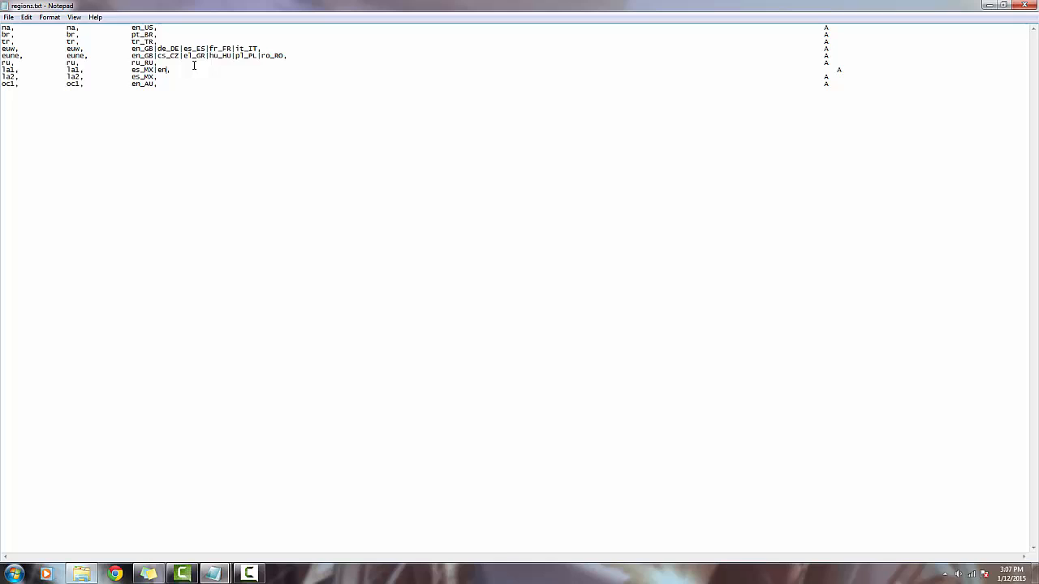
type("_US")
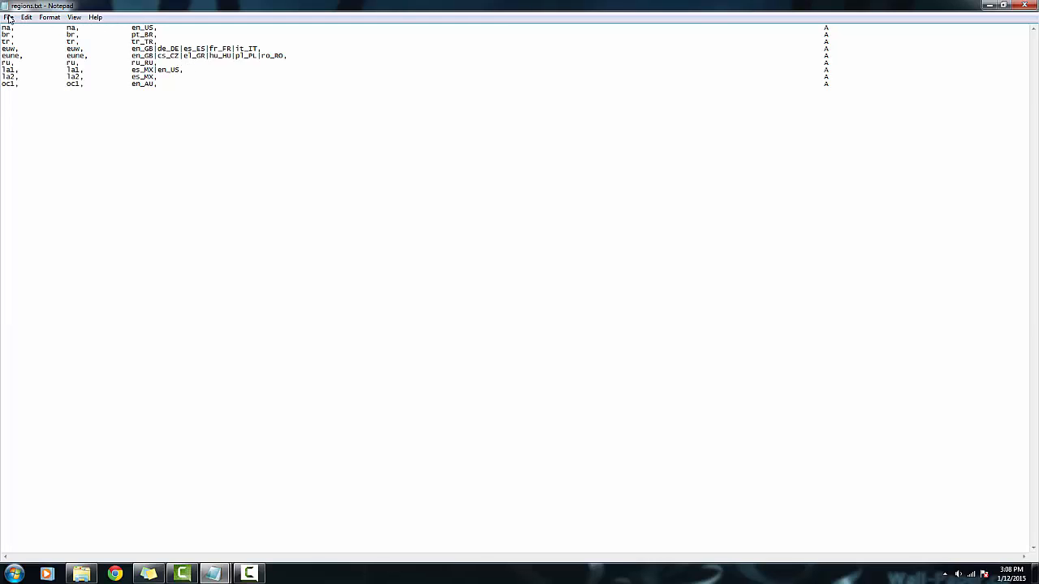
mouse_move(939, 30)
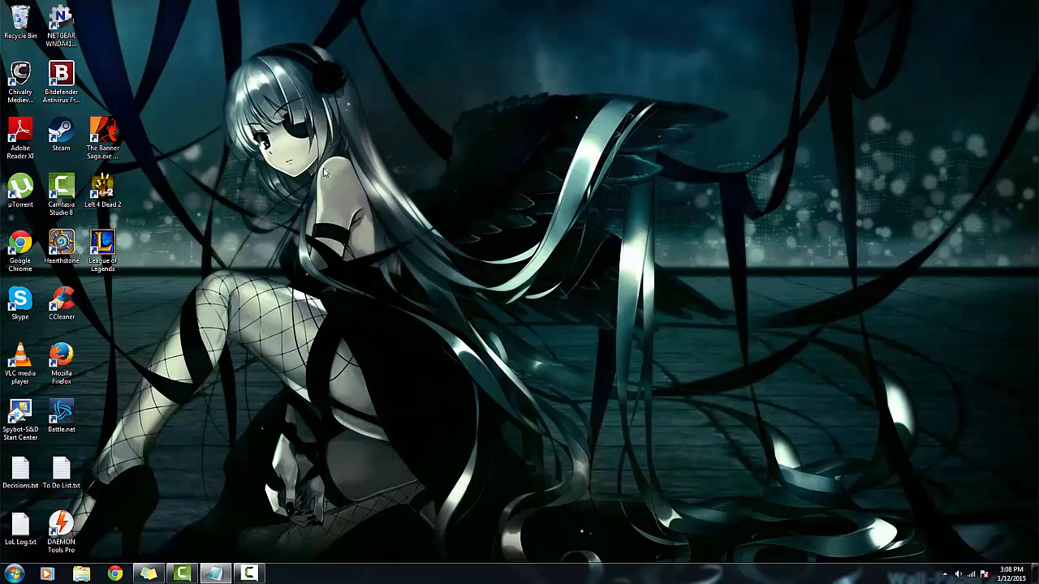
Step: Start the launcher, save English as the Latin America North language, and launch the client
left_click(103, 247)
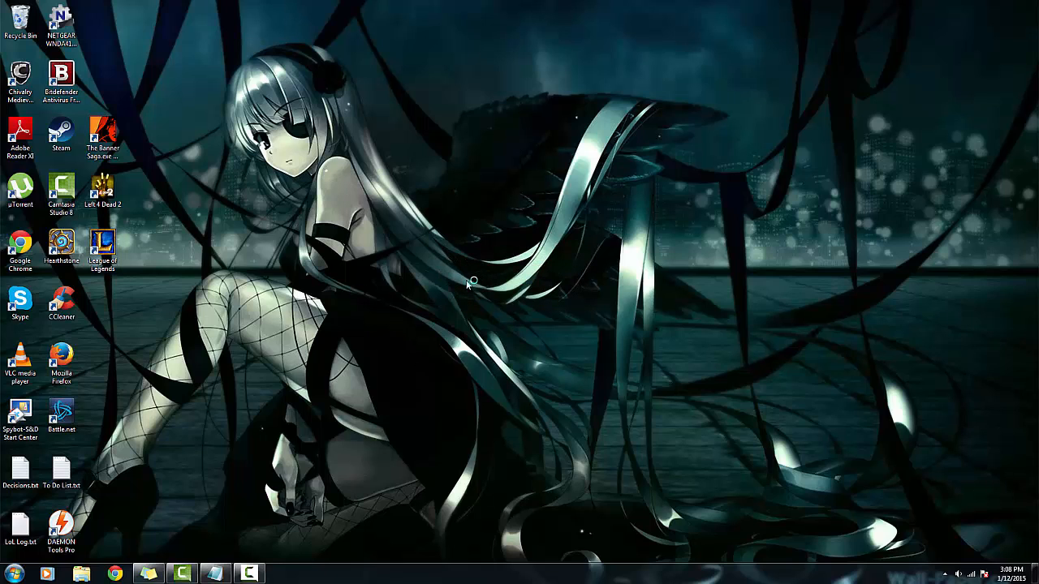
double_click(102, 246)
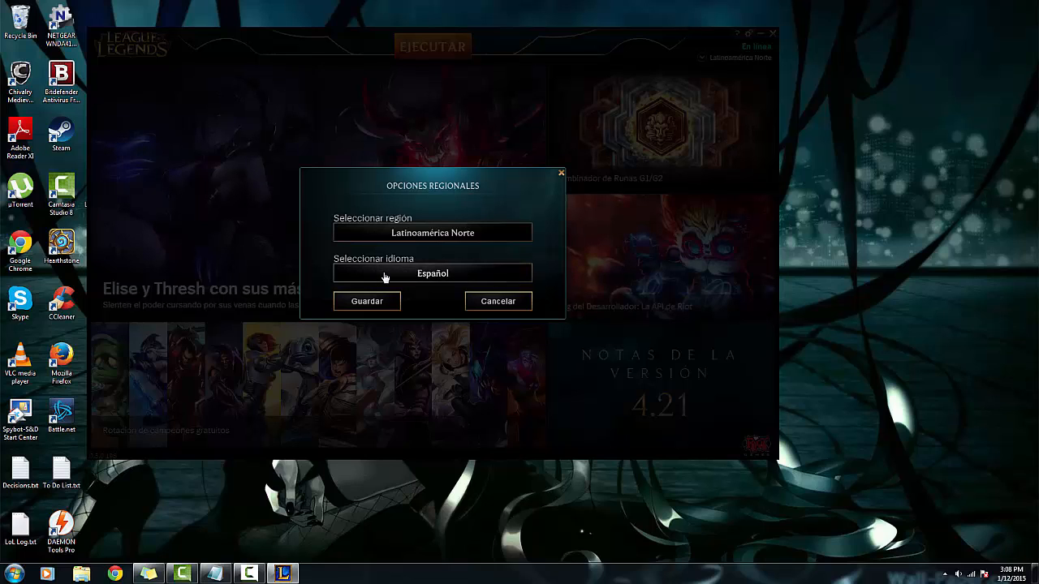
left_click(432, 273)
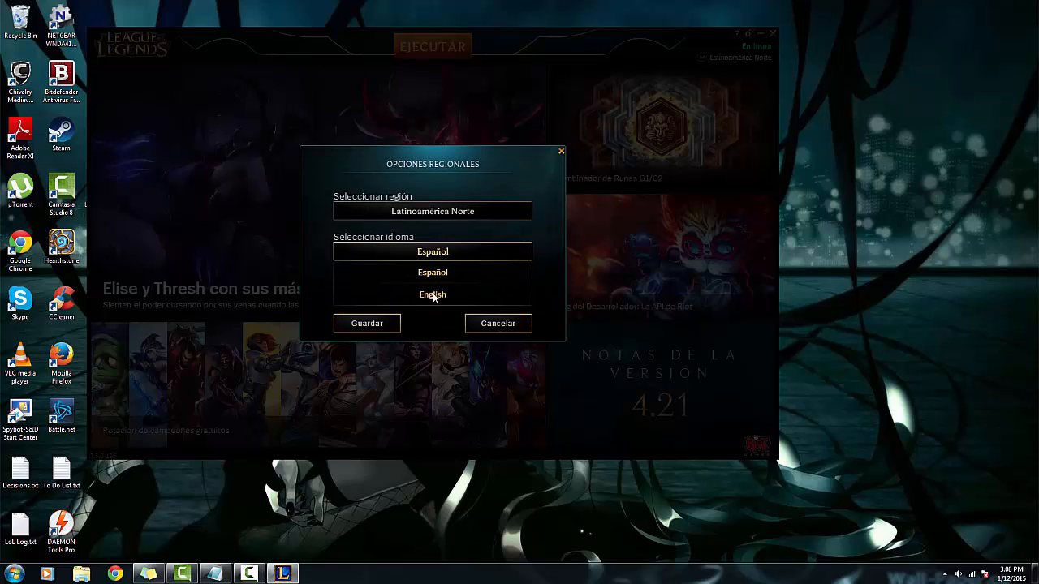
left_click(432, 293)
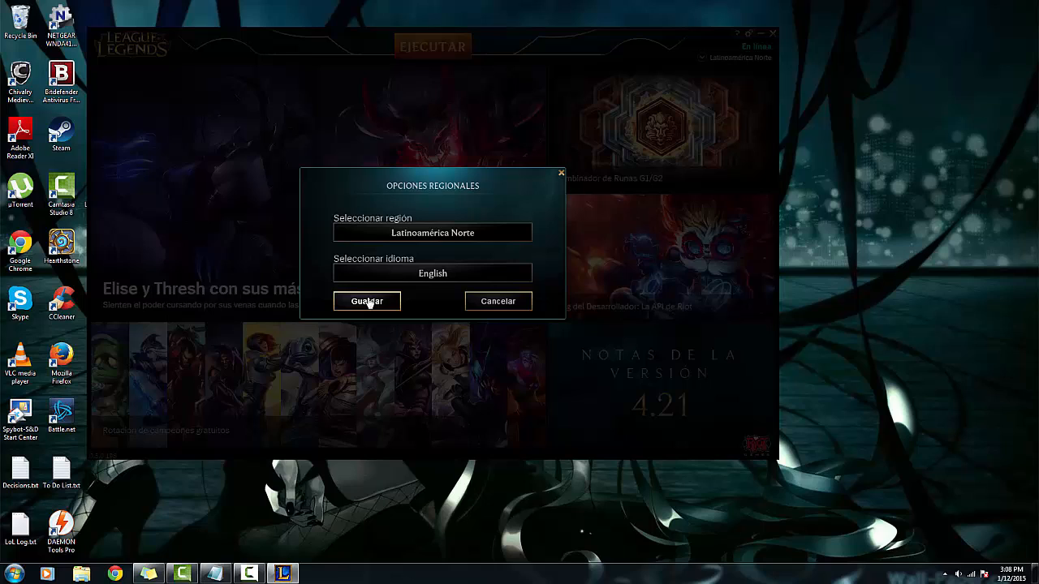
left_click(367, 302)
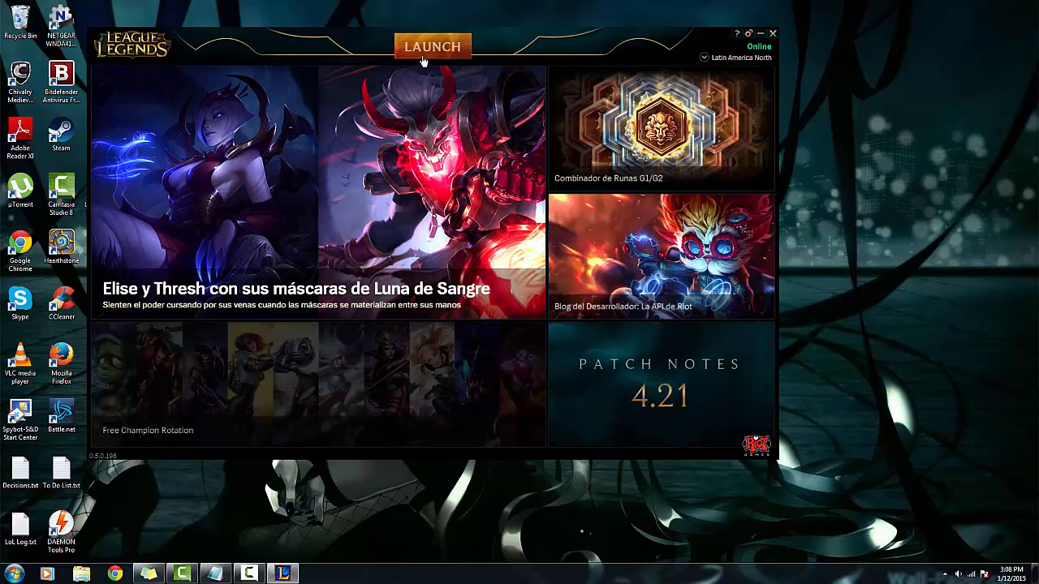
left_click(761, 33)
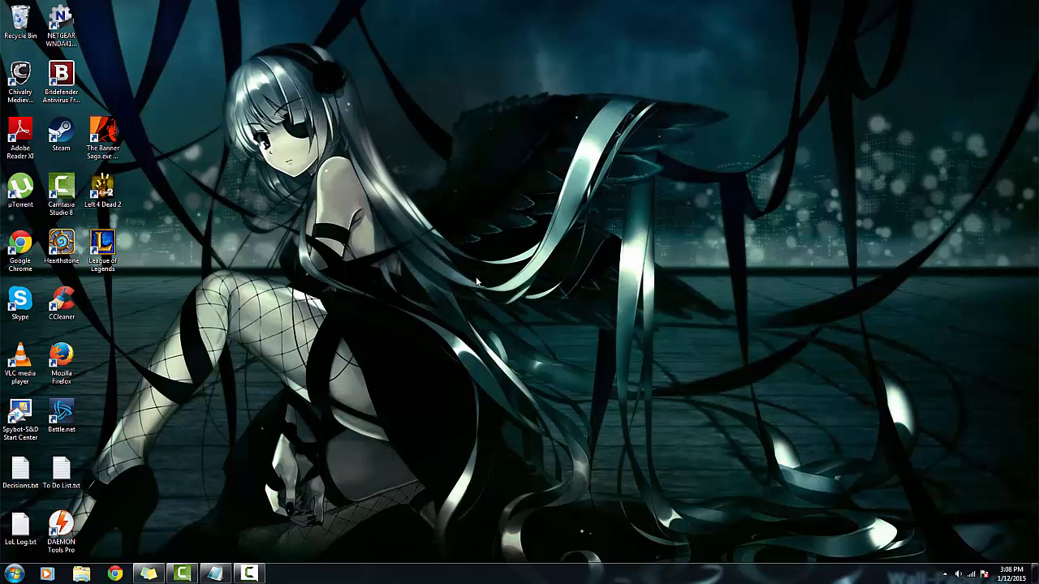
Step: Open the client and focus the Password field on the login screen
double_click(102, 243)
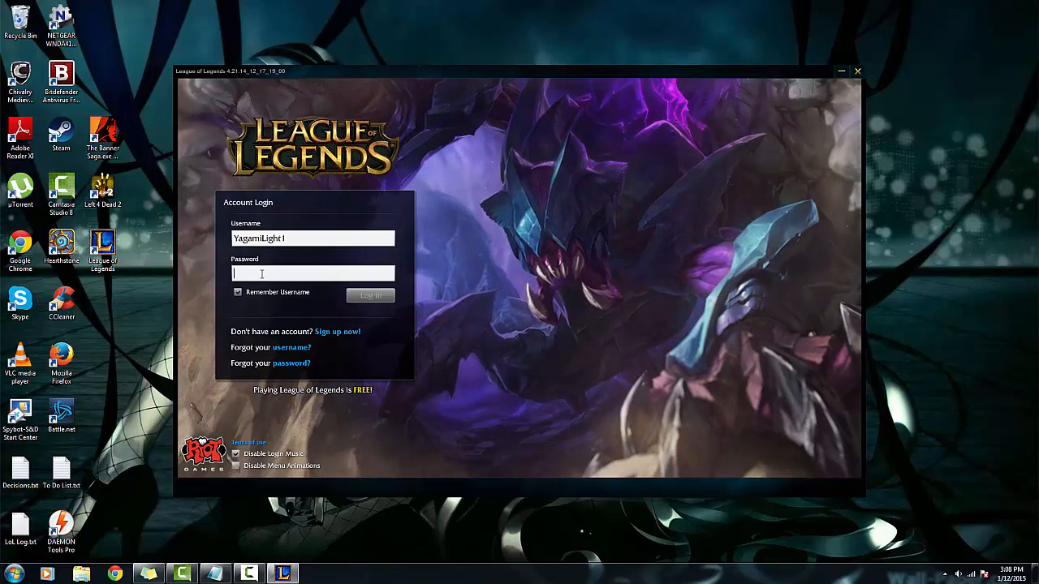
left_click(369, 295)
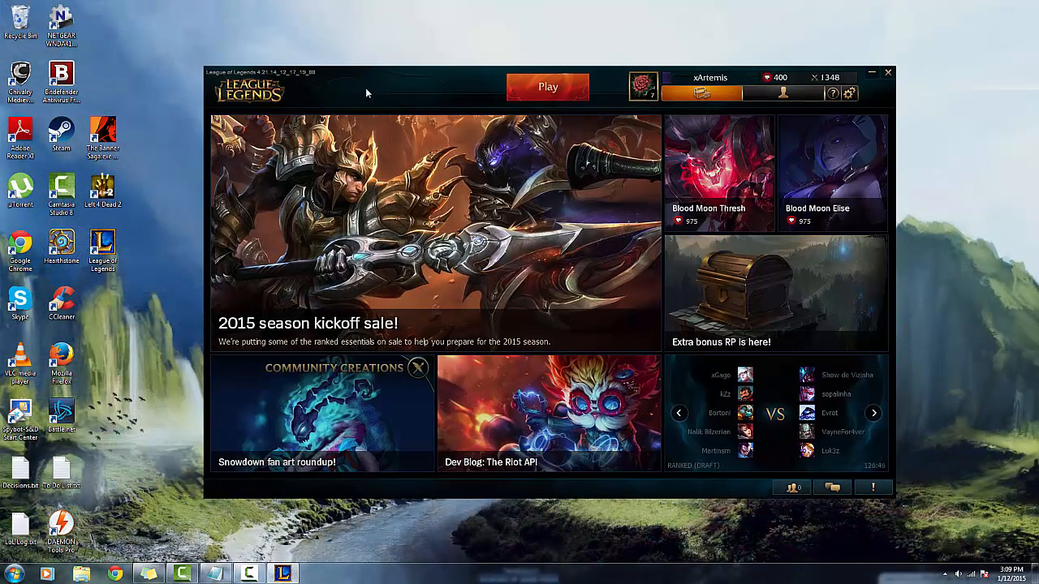
mouse_move(438, 45)
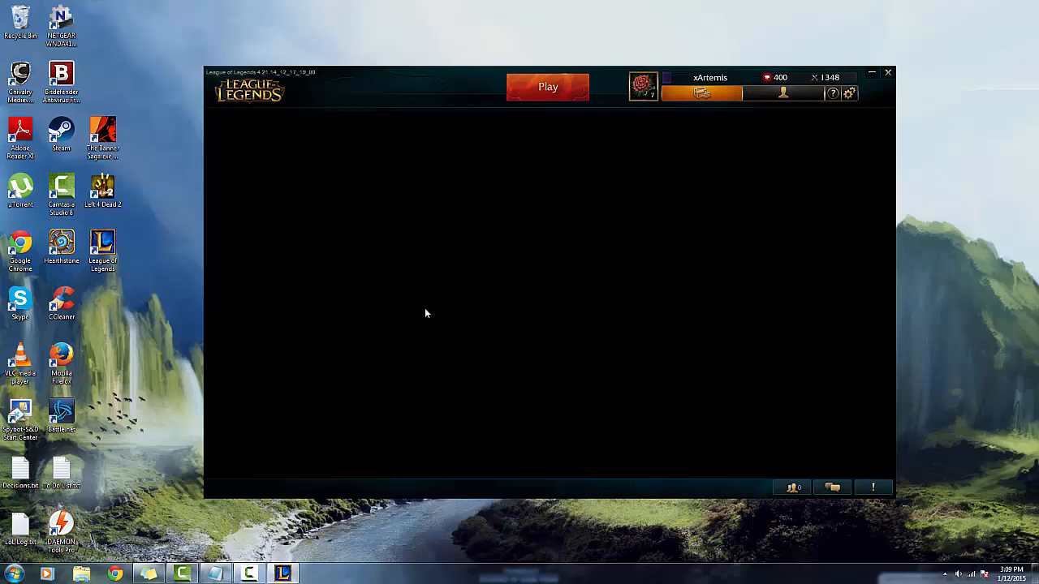
mouse_move(649, 255)
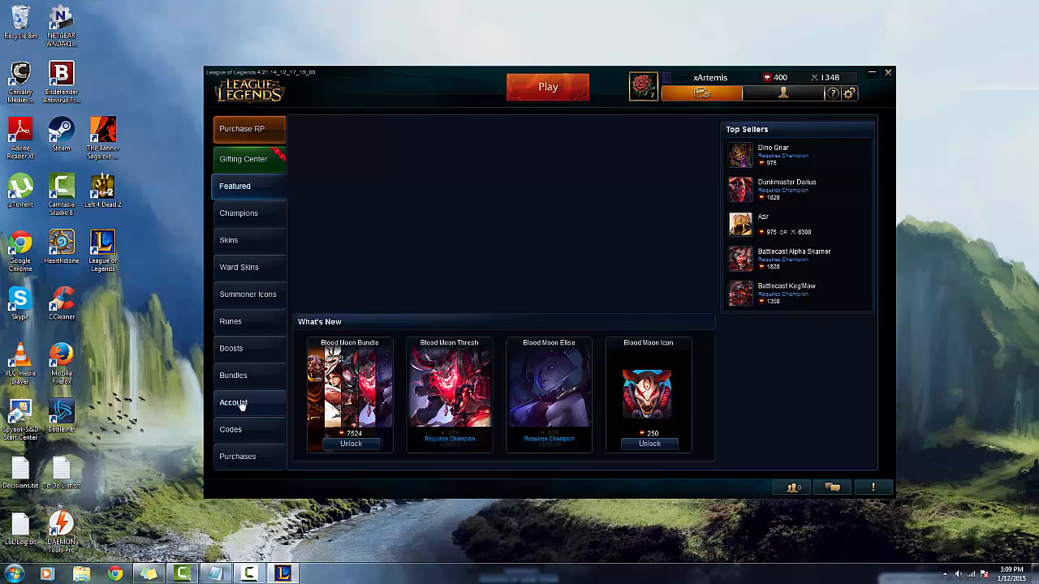
Step: Visit the store's Account services page, then confirm logging out of the client
left_click(233, 402)
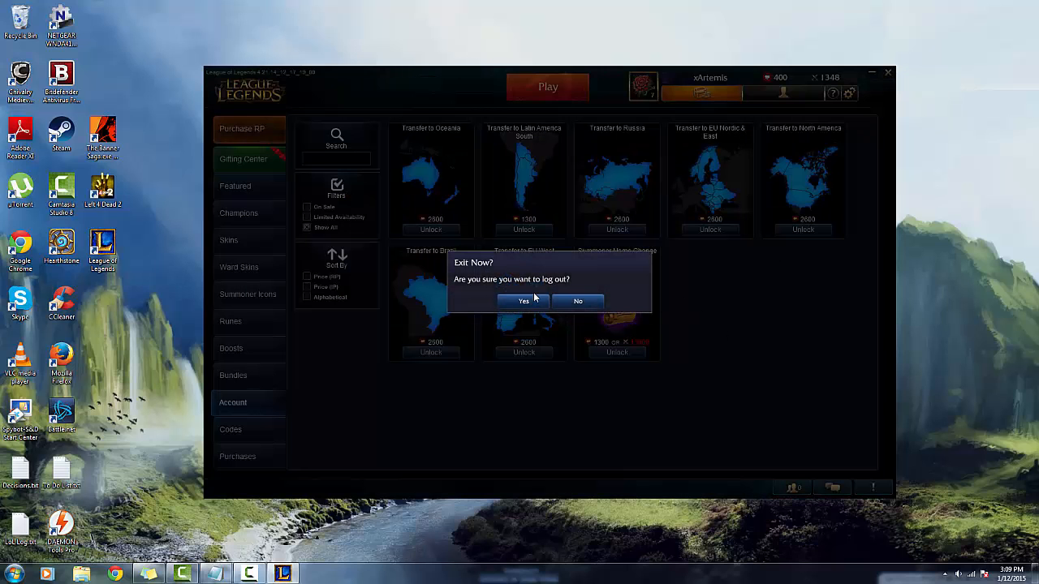
left_click(524, 301)
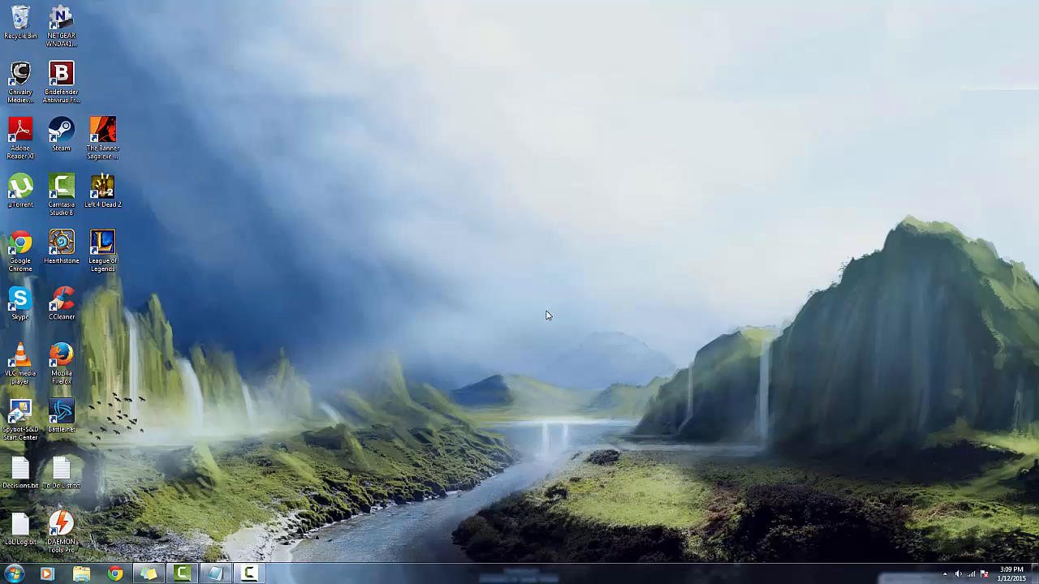
mouse_move(296, 538)
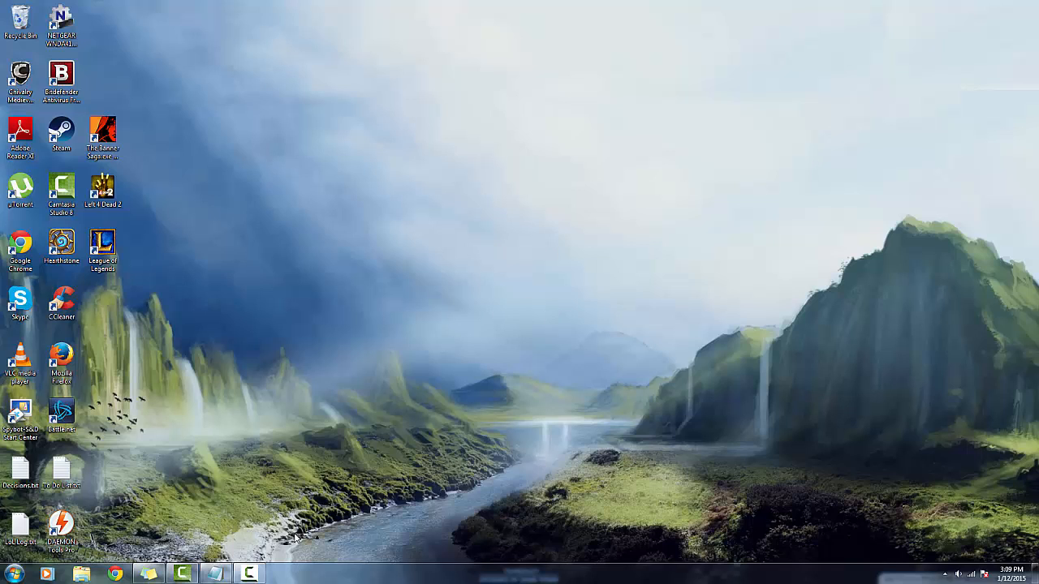
mouse_move(442, 460)
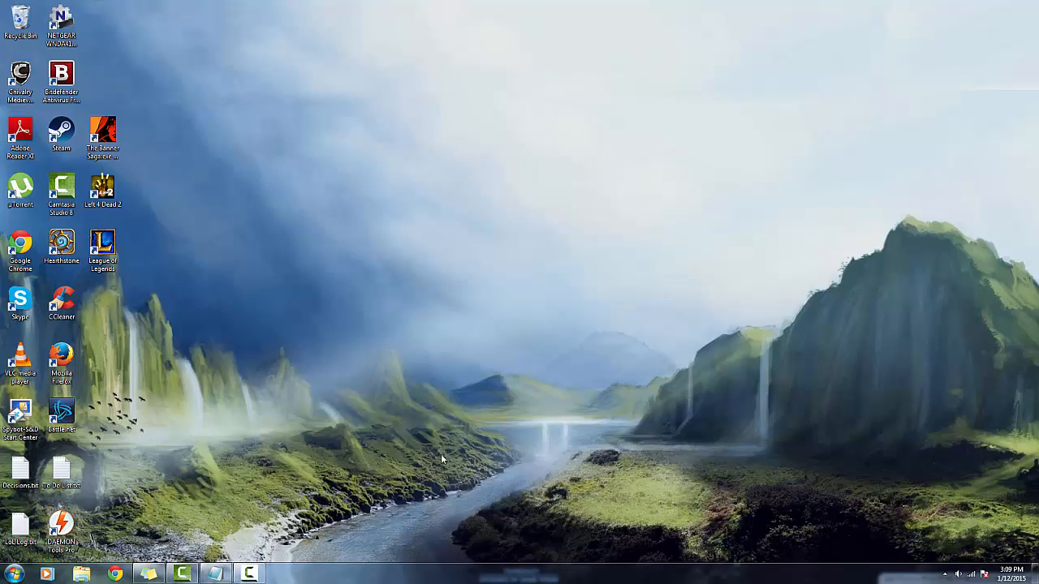
mouse_move(422, 499)
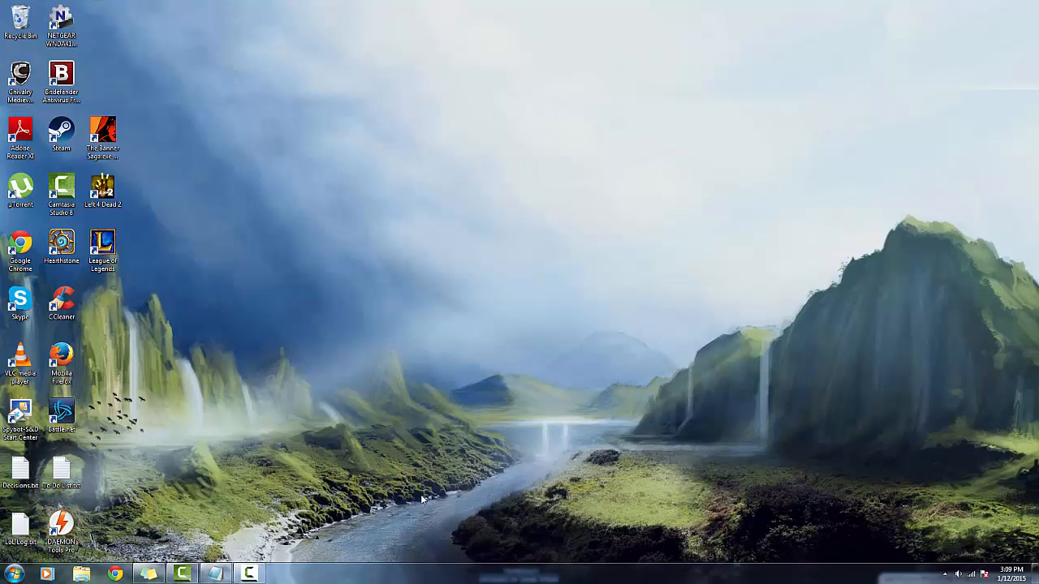
mouse_move(280, 464)
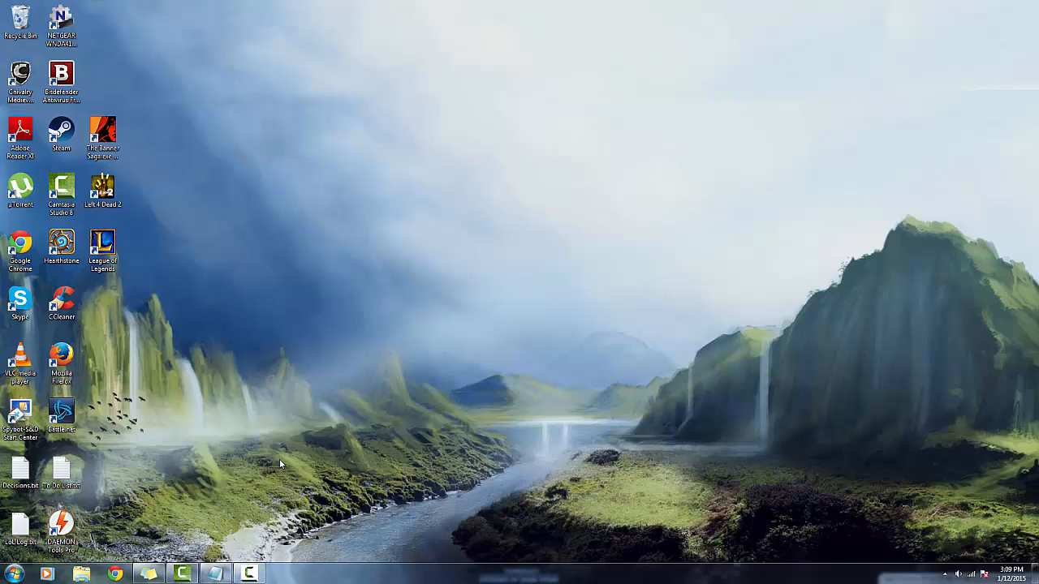
mouse_move(264, 469)
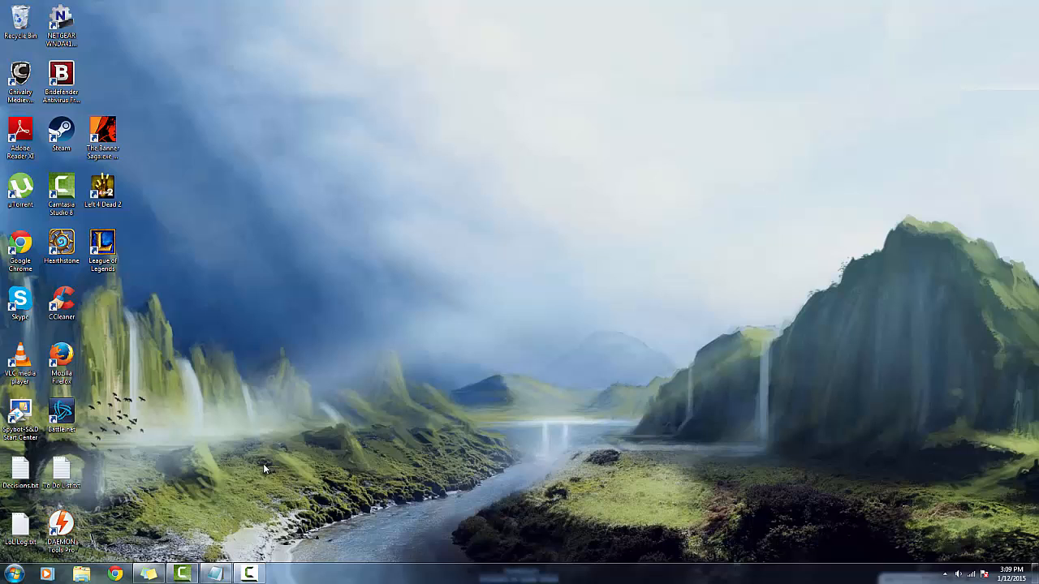
mouse_move(489, 461)
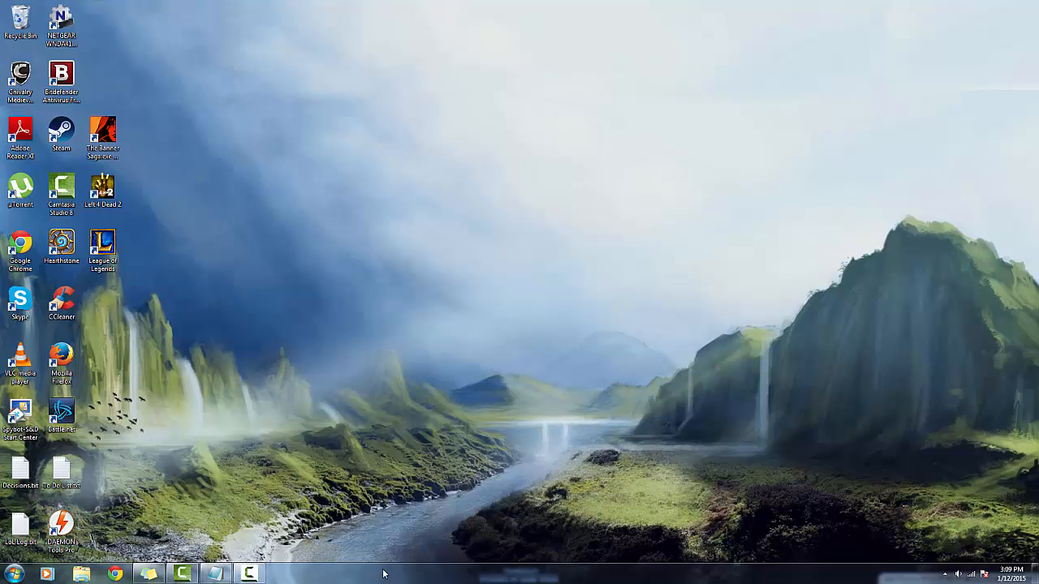
mouse_move(330, 535)
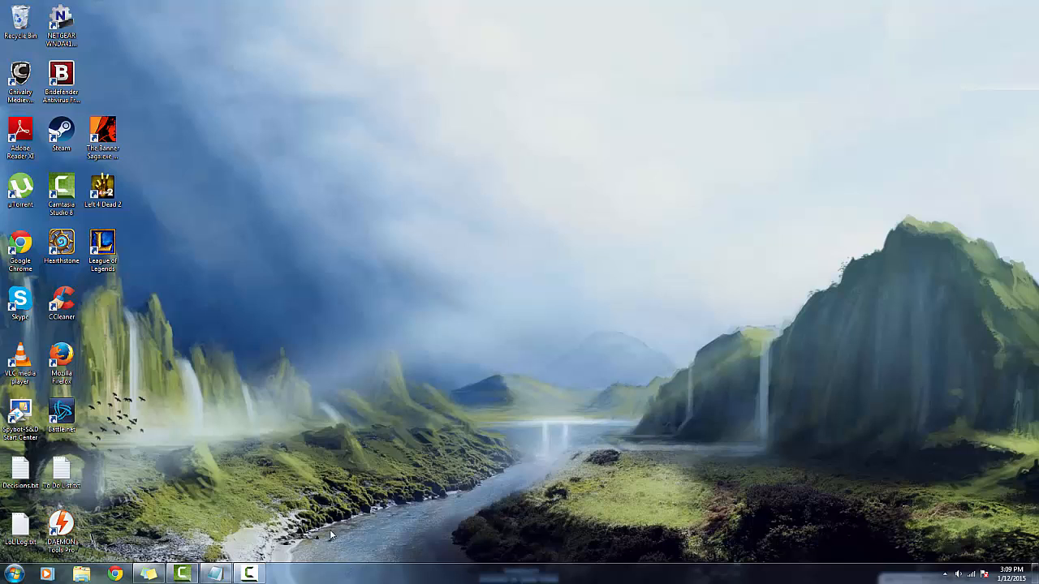
mouse_move(341, 562)
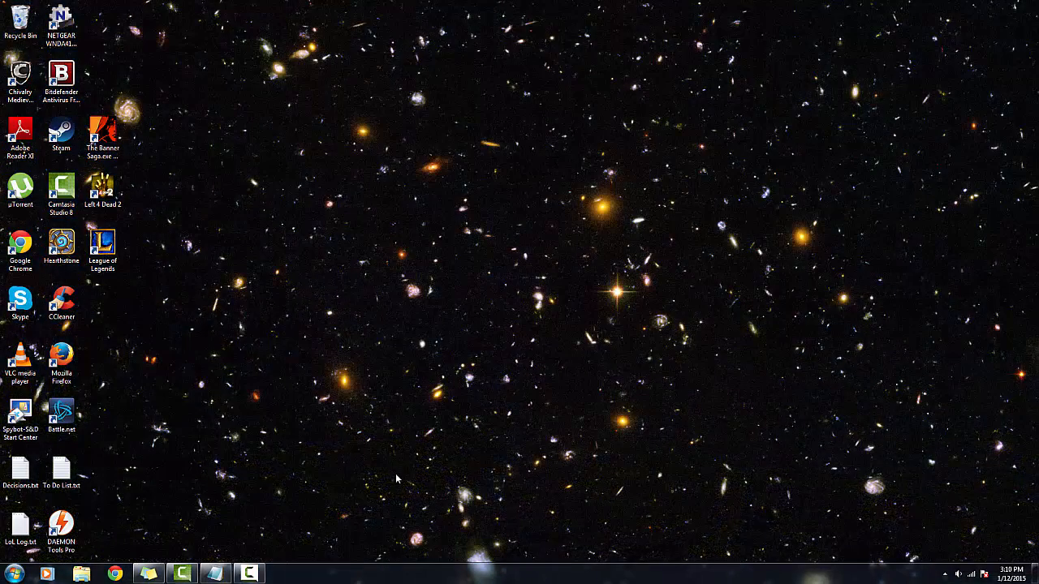
mouse_move(277, 515)
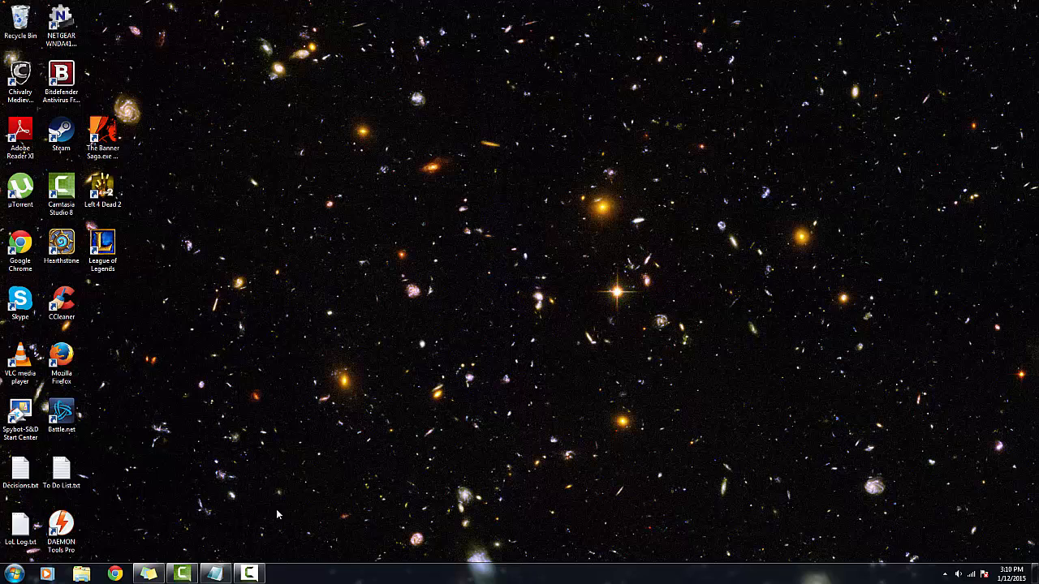
mouse_move(1006, 367)
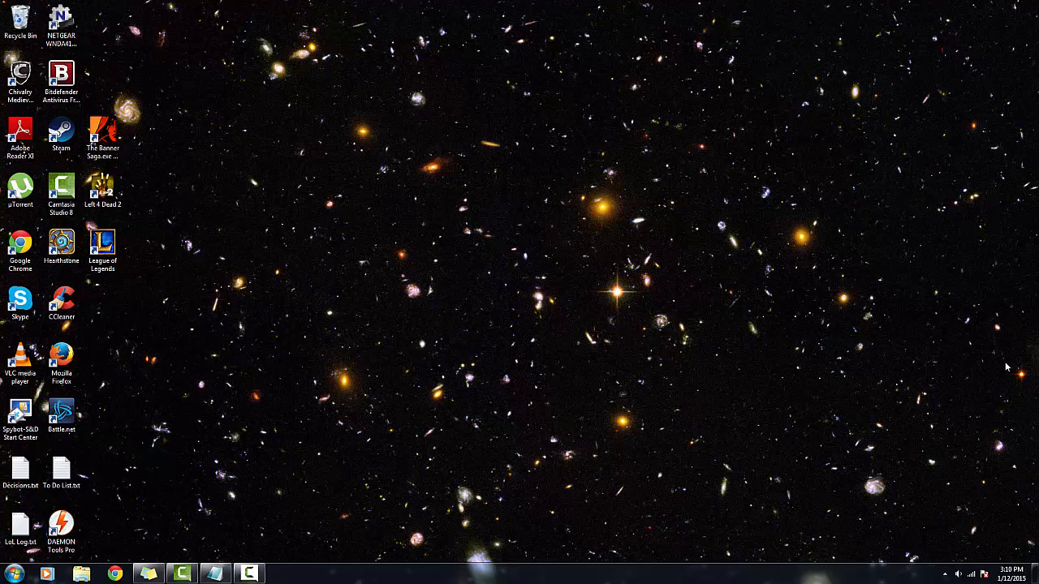